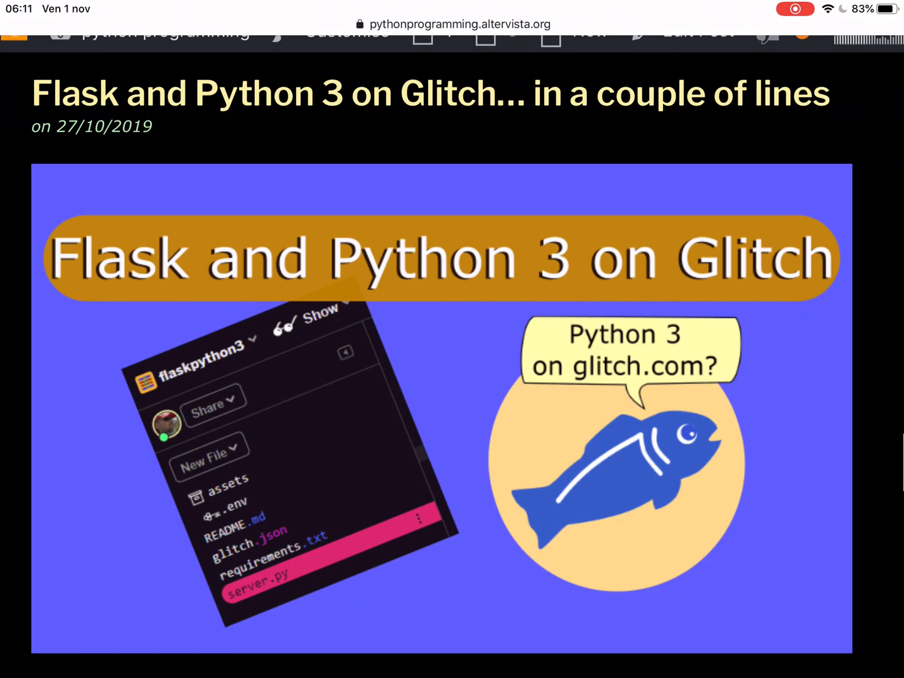
scroll(down, 3)
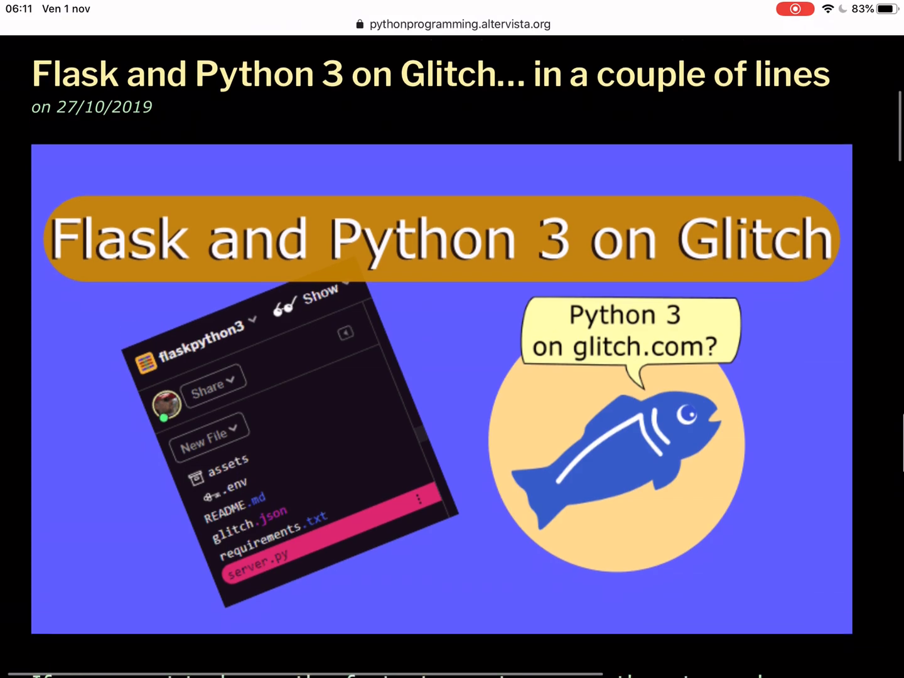
scroll(down, 3)
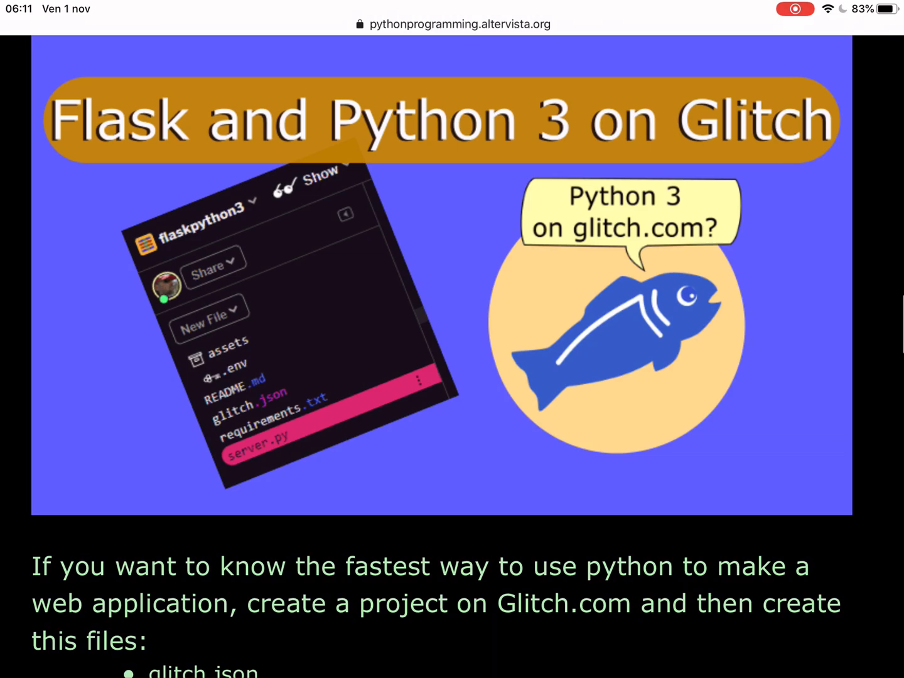
scroll(down, 3)
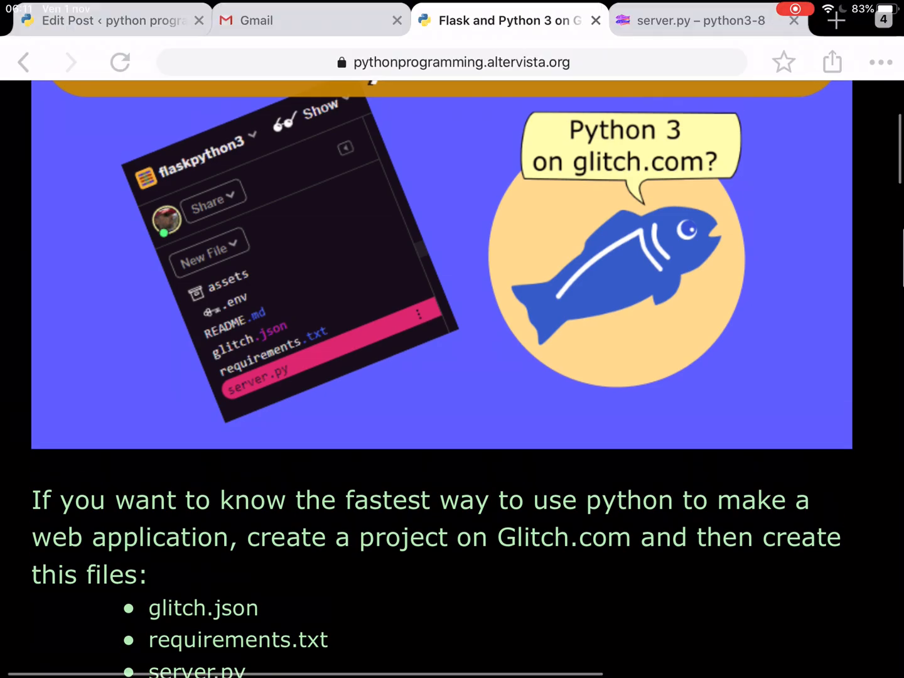
scroll(down, 3)
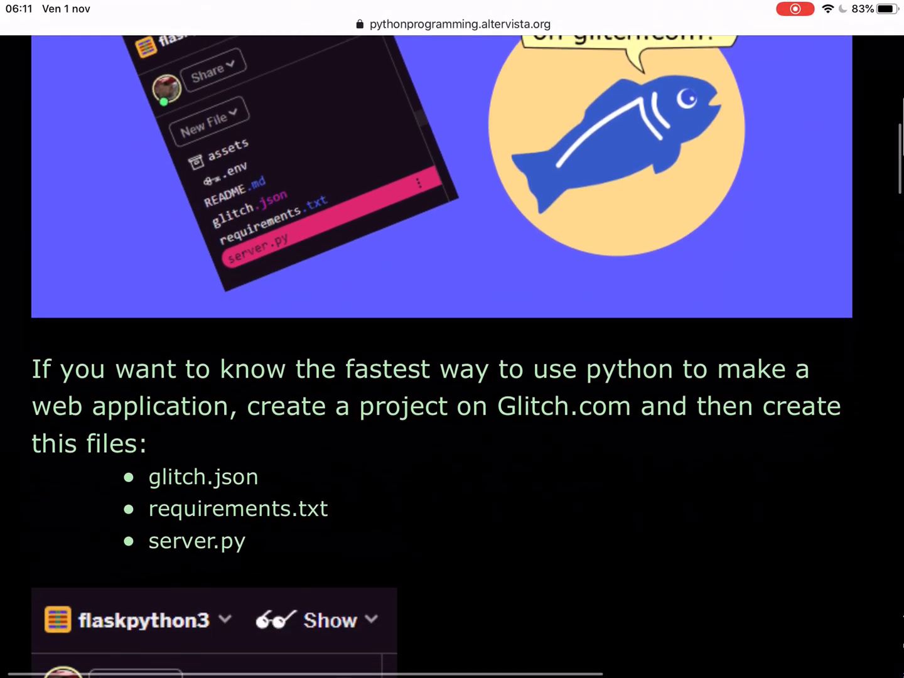
scroll(down, 3)
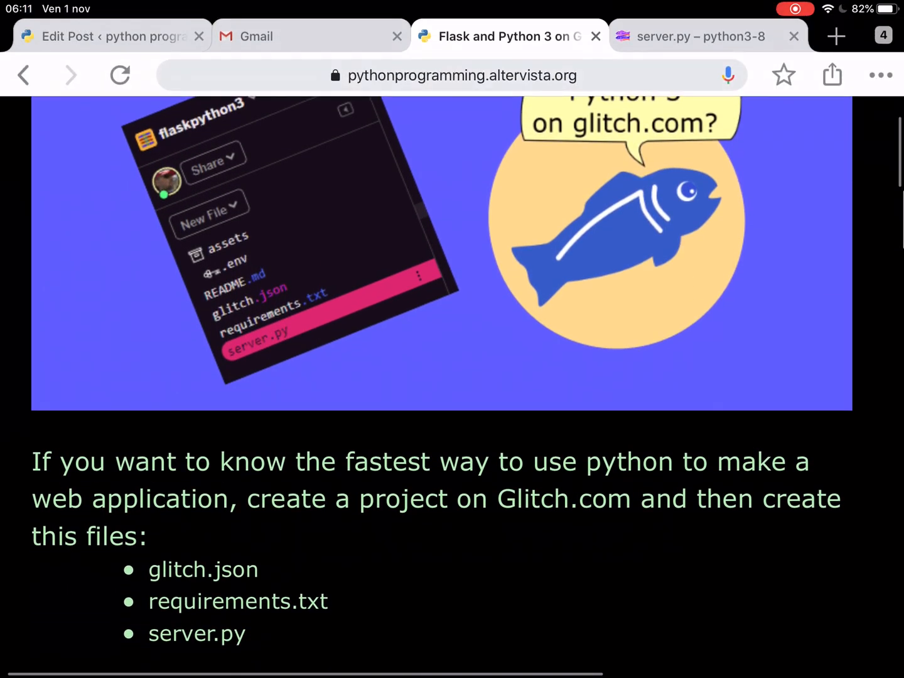
scroll(down, 3)
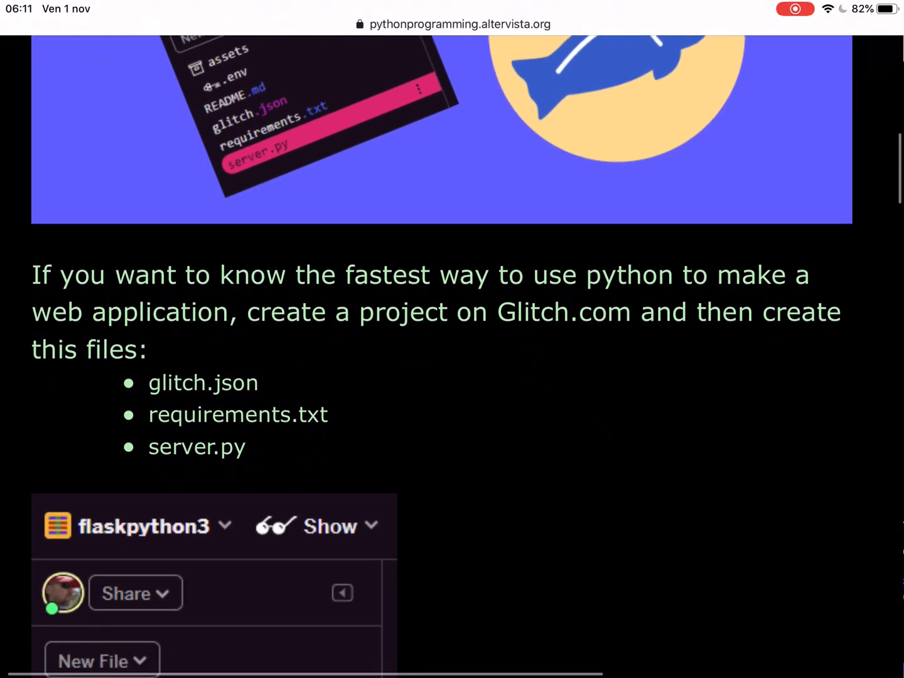
scroll(down, 3)
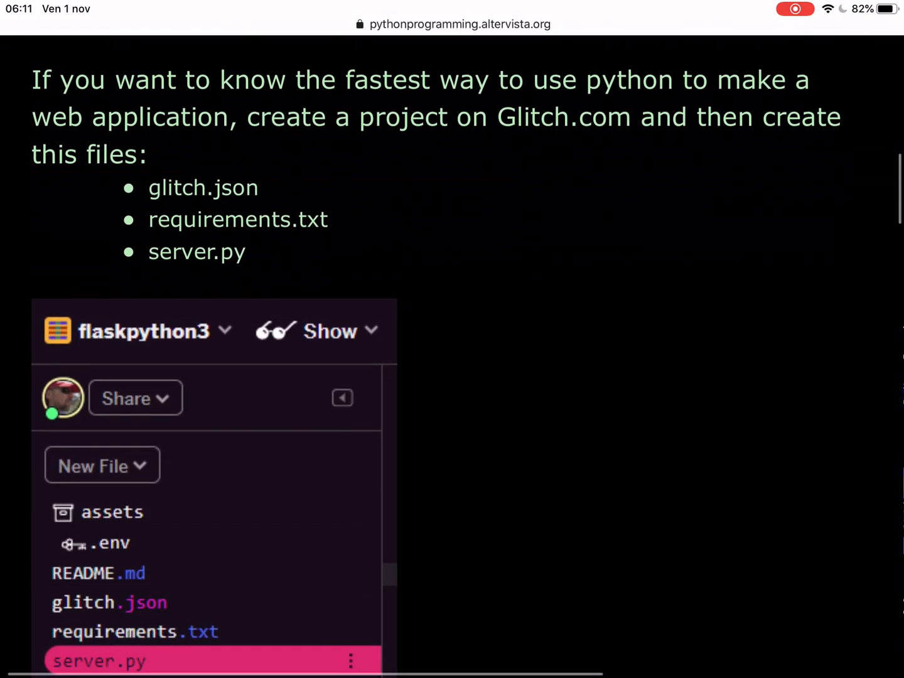
scroll(up, 3)
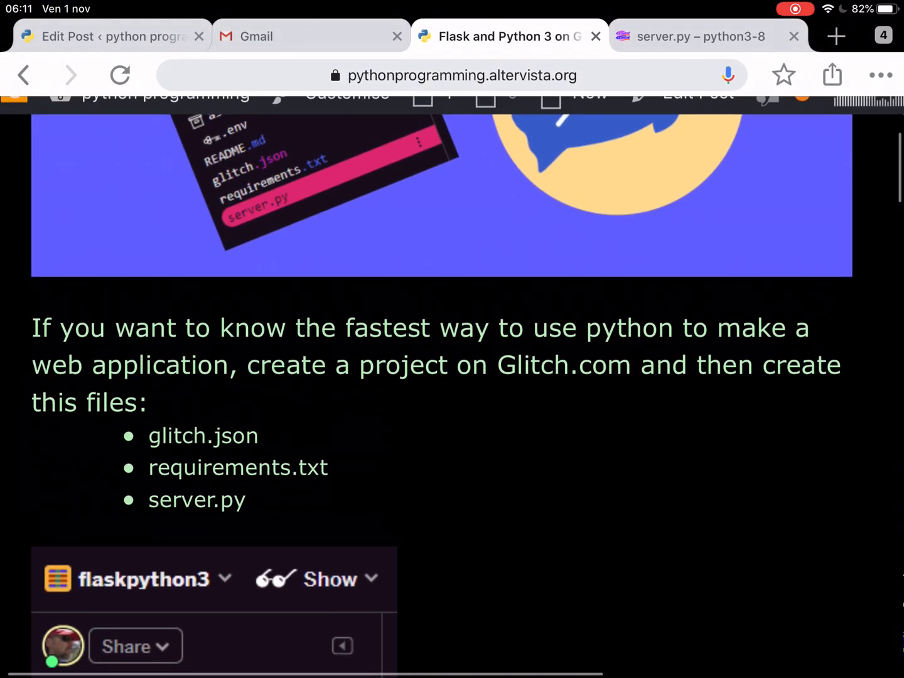
scroll(down, 3)
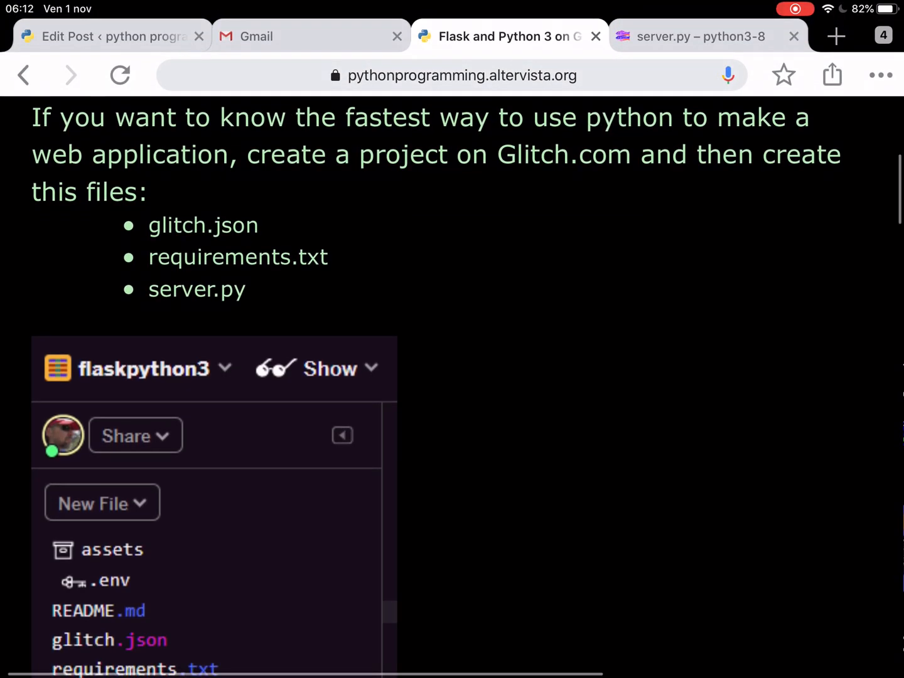
scroll(down, 3)
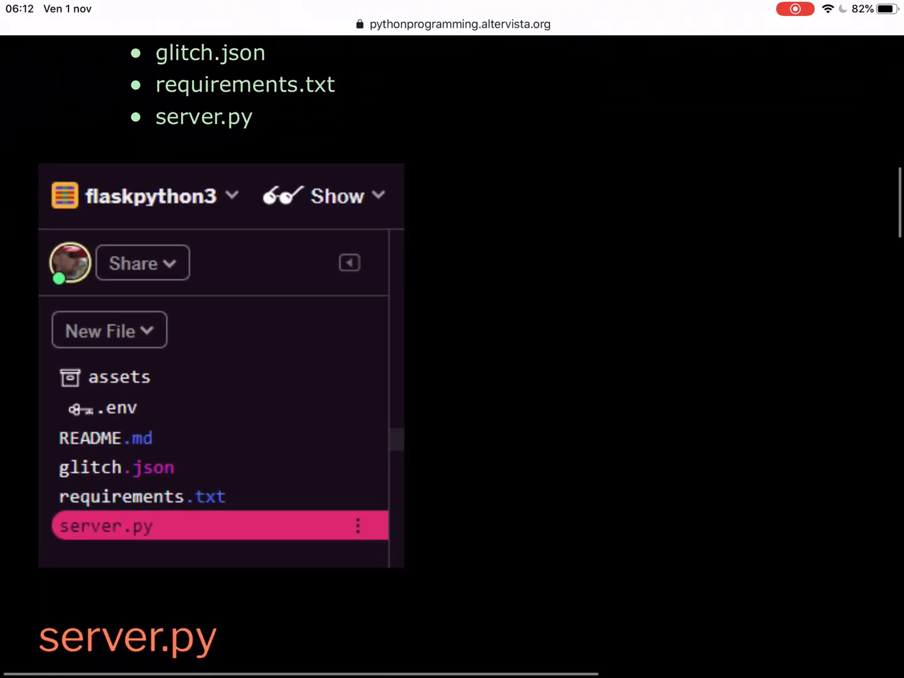
scroll(down, 3)
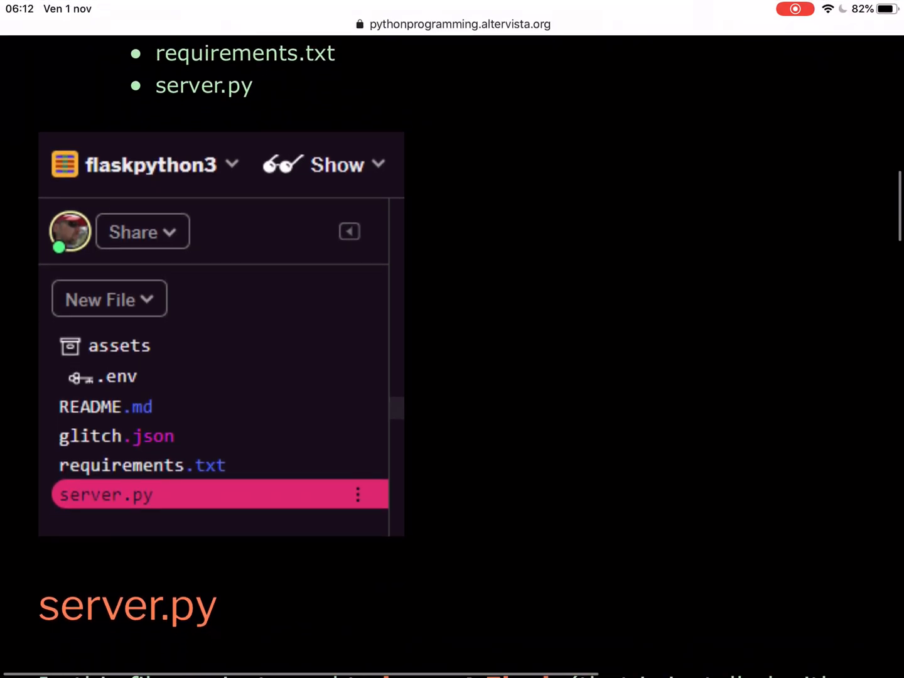
scroll(down, 3)
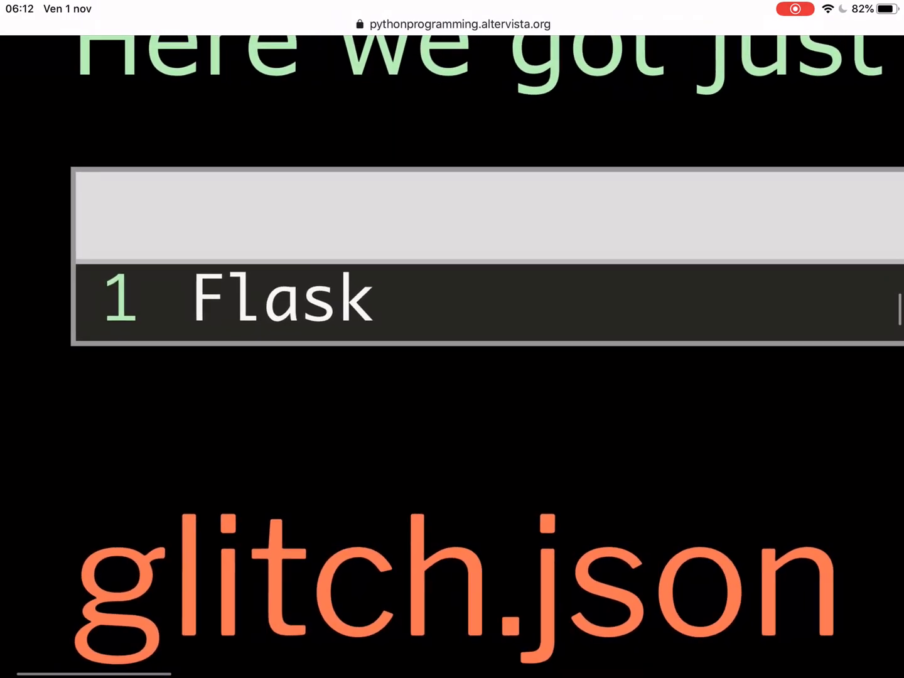
scroll(down, 3)
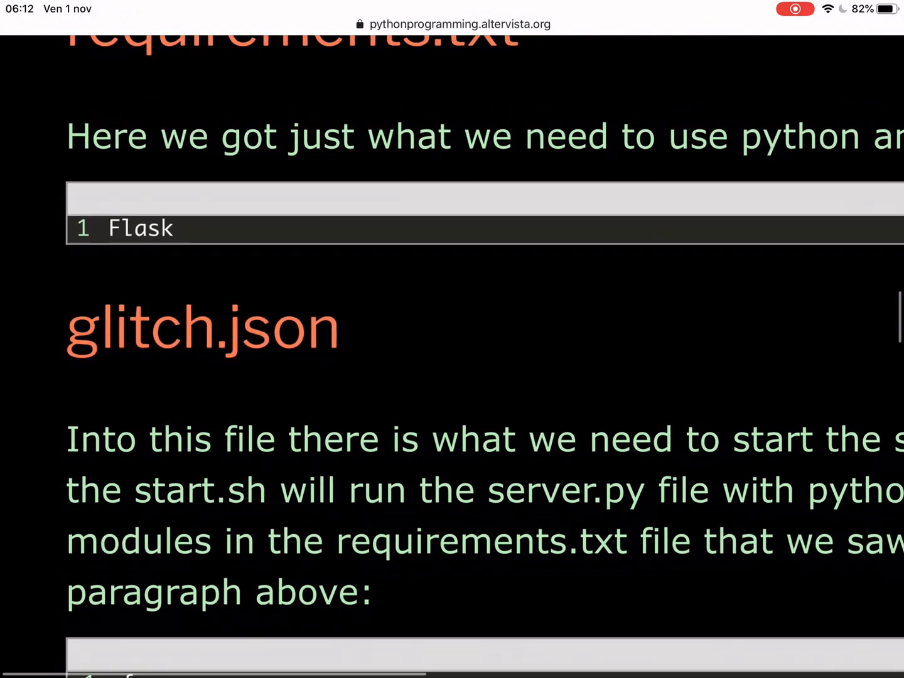
scroll(up, 3)
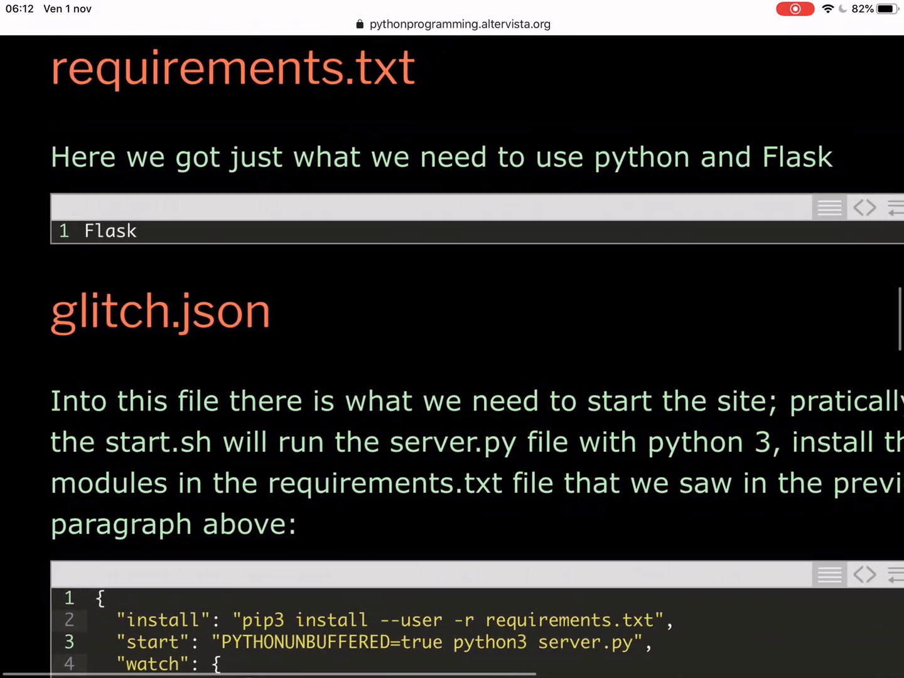
scroll(right, 3)
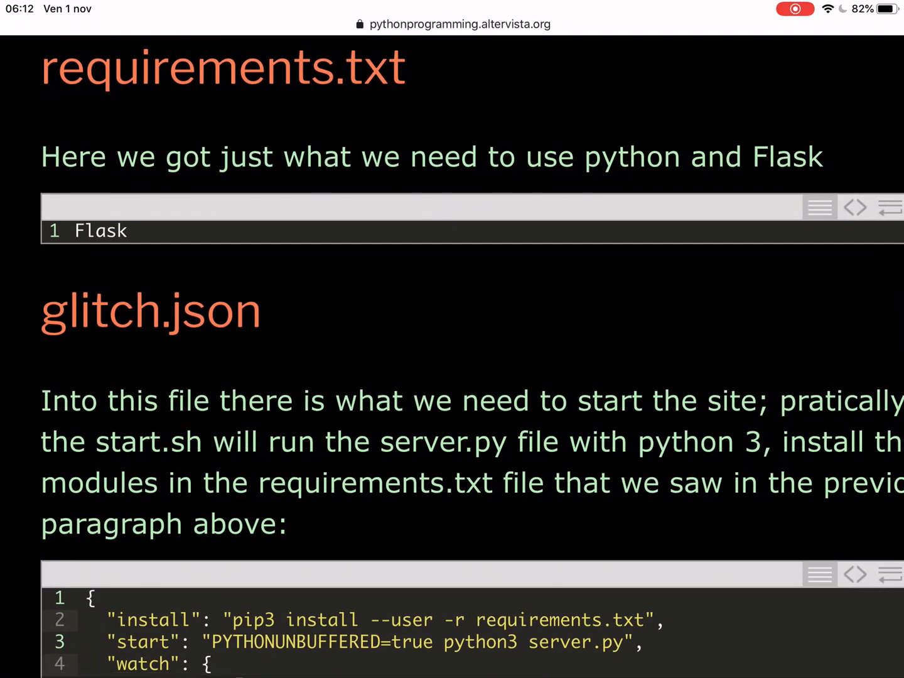
scroll(down, 3)
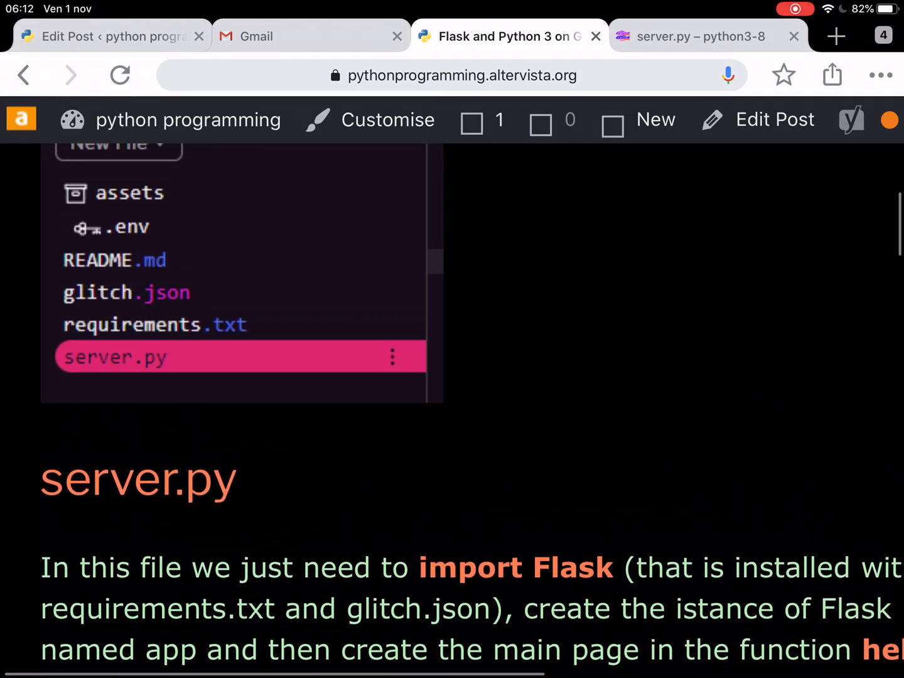
scroll(up, 3)
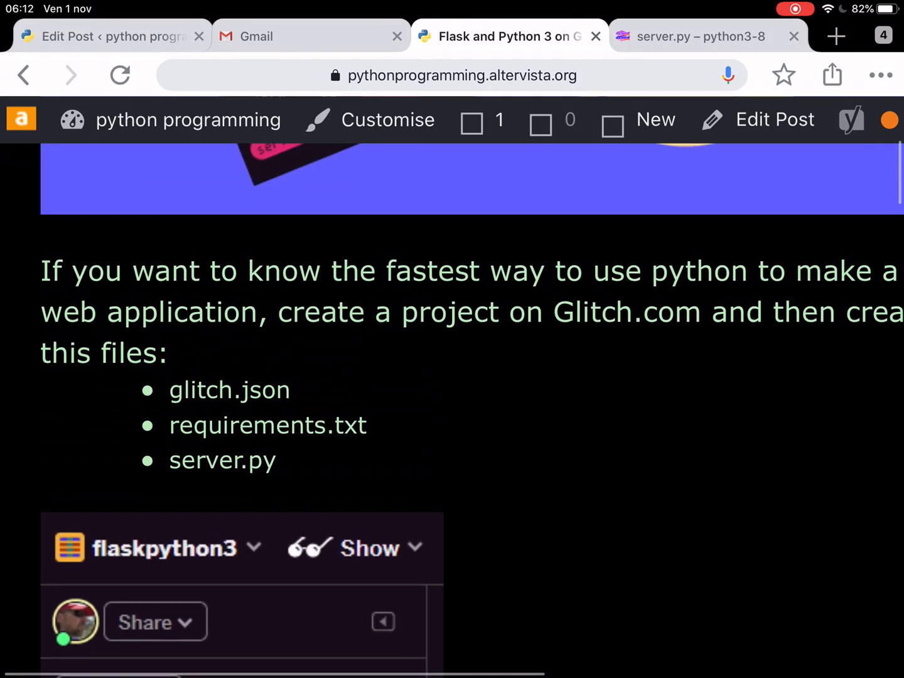
scroll(down, 3)
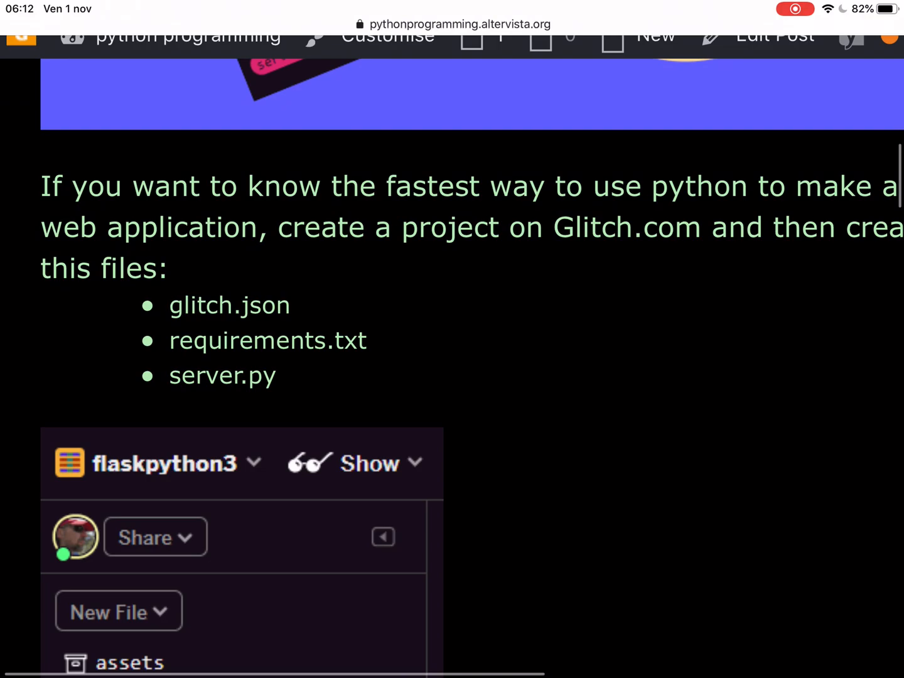
scroll(down, 3)
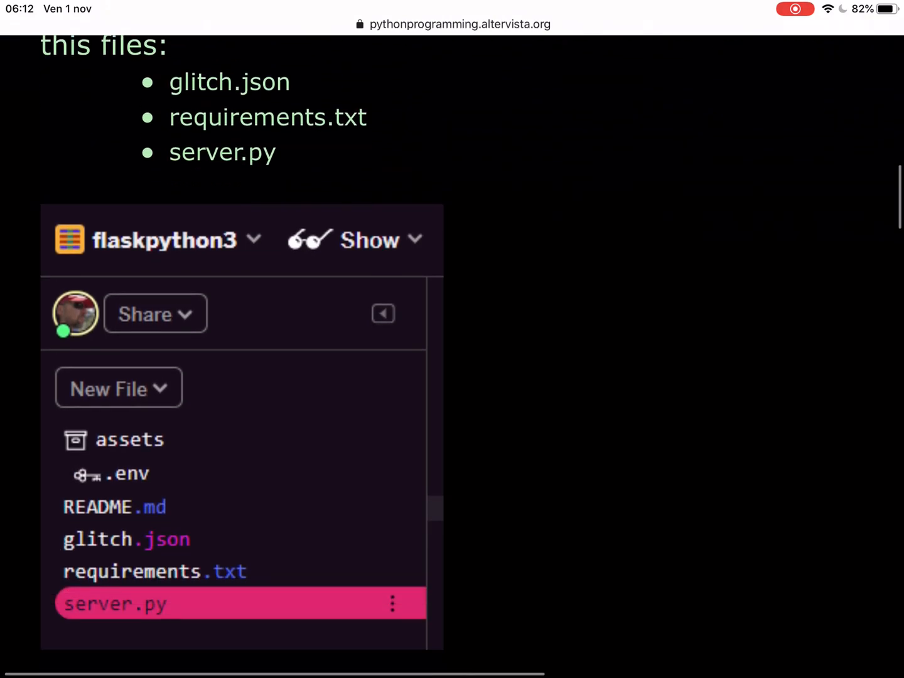
scroll(down, 3)
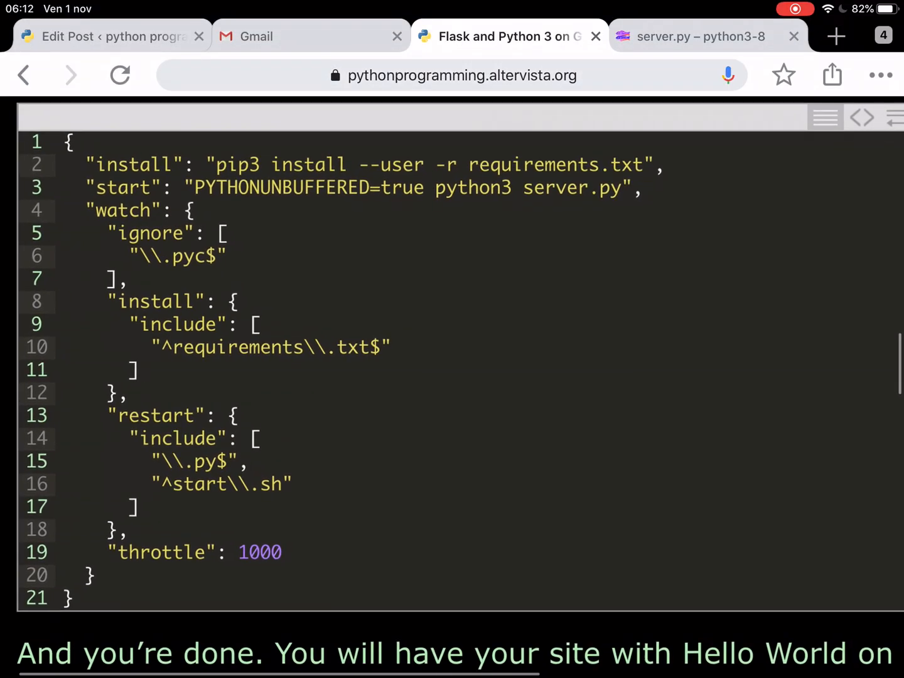
scroll(up, 3)
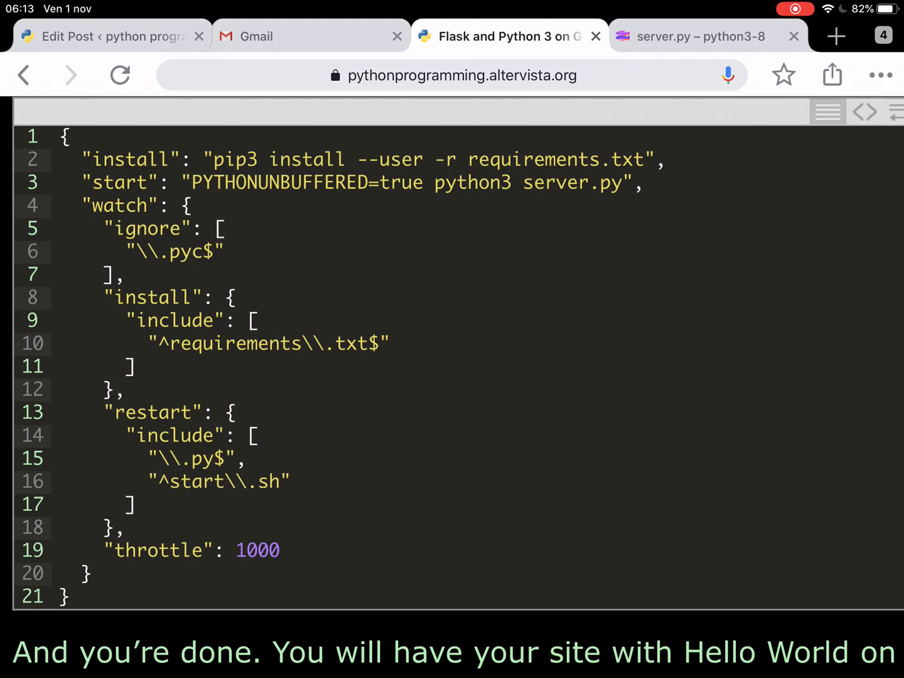
scroll(up, 3)
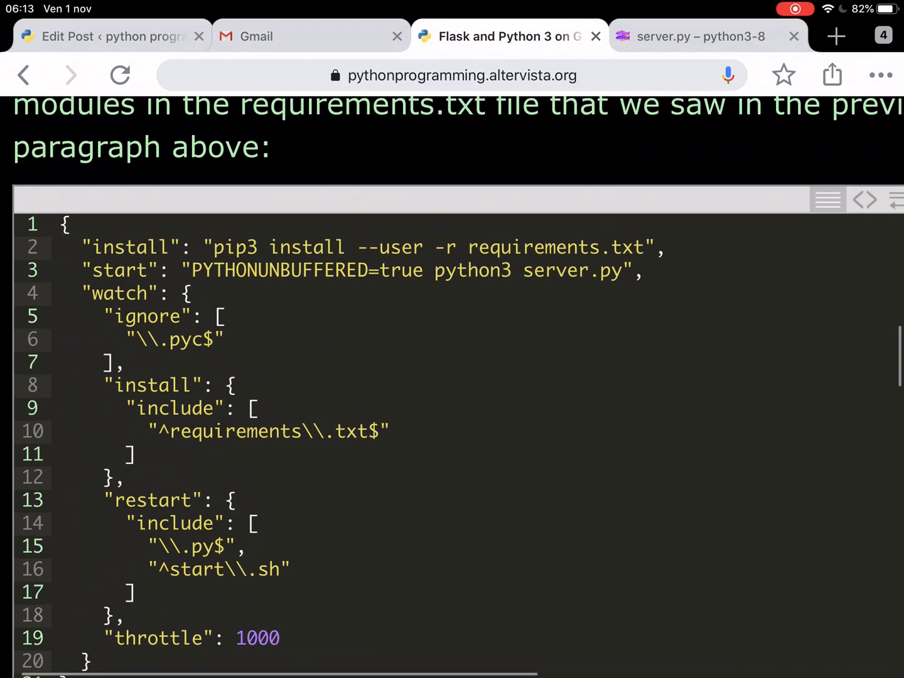
scroll(up, 3)
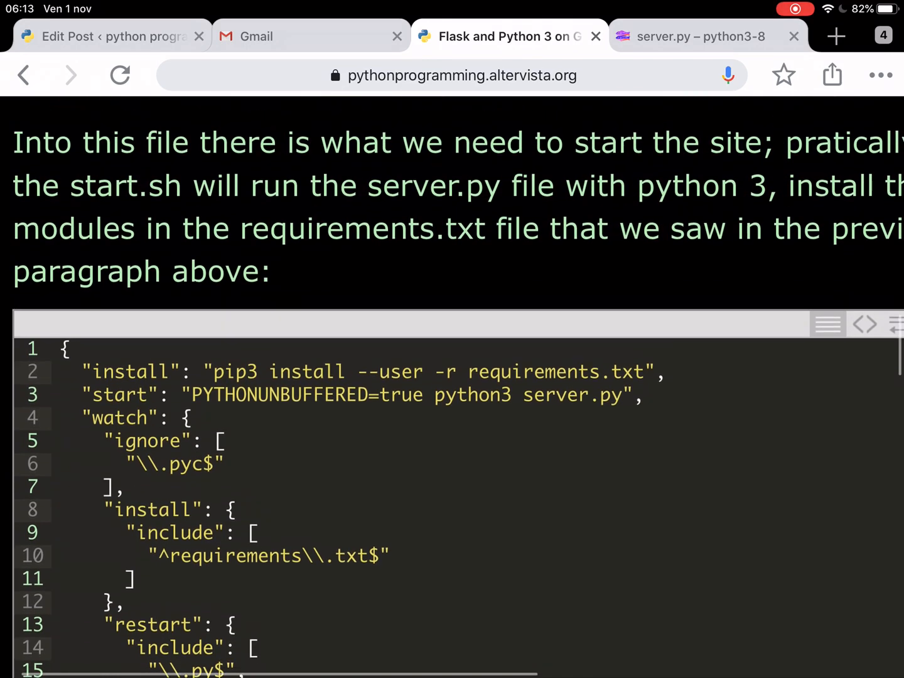
scroll(down, 3)
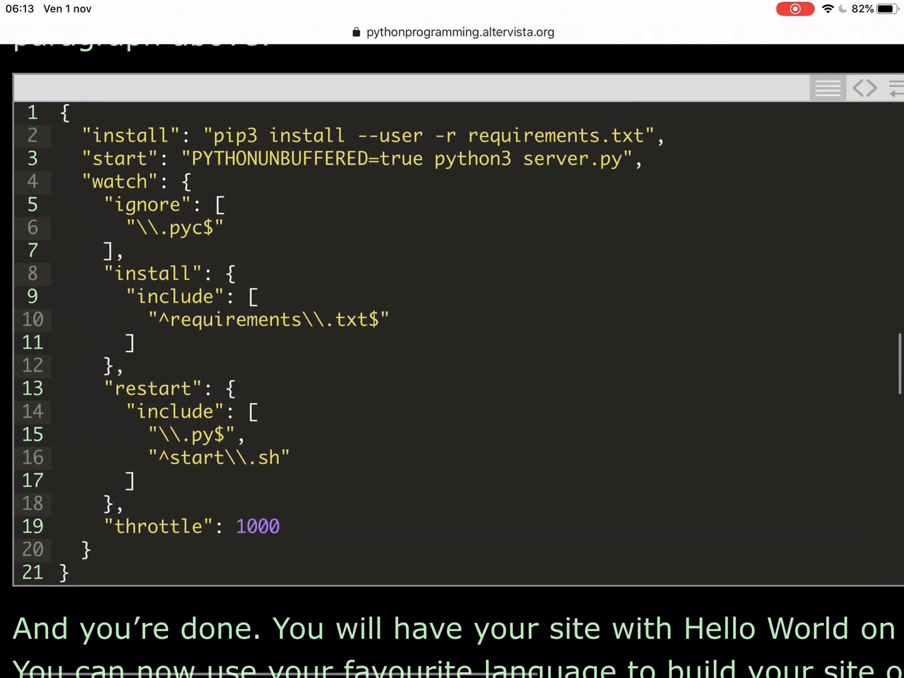
scroll(up, 3)
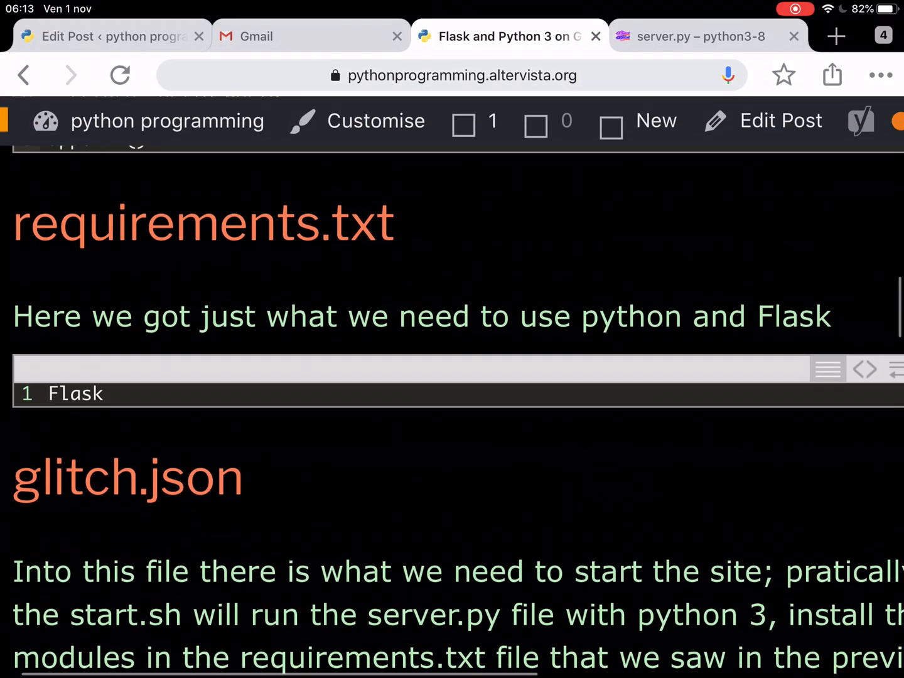
scroll(down, 3)
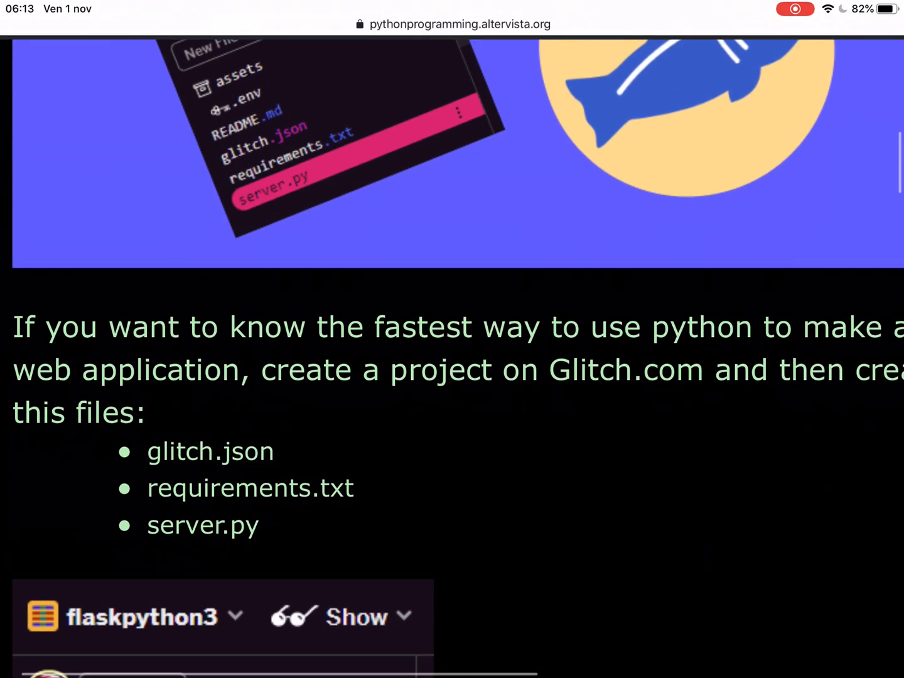
scroll(down, 3)
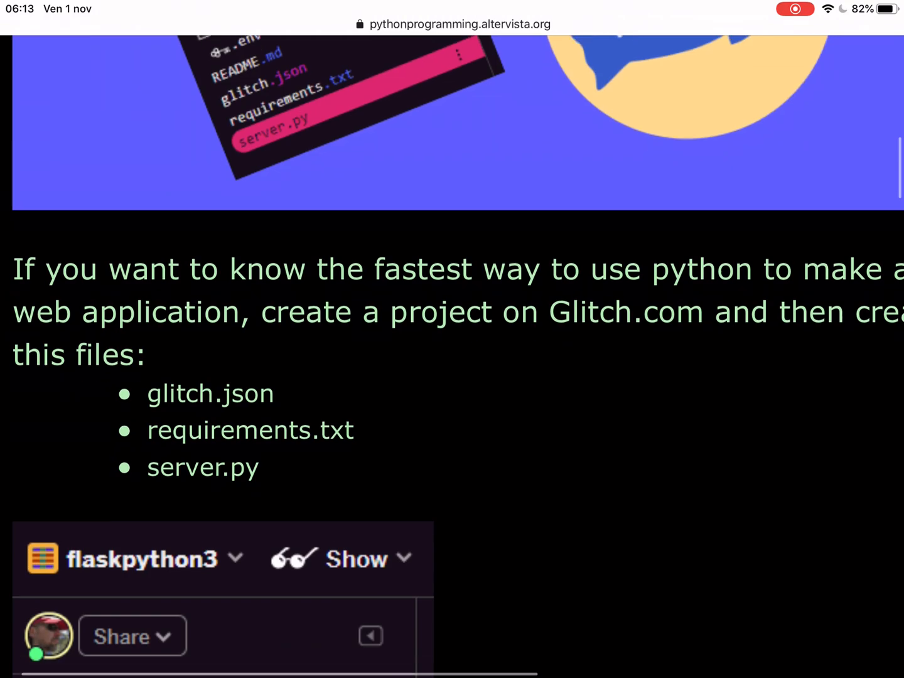
scroll(down, 3)
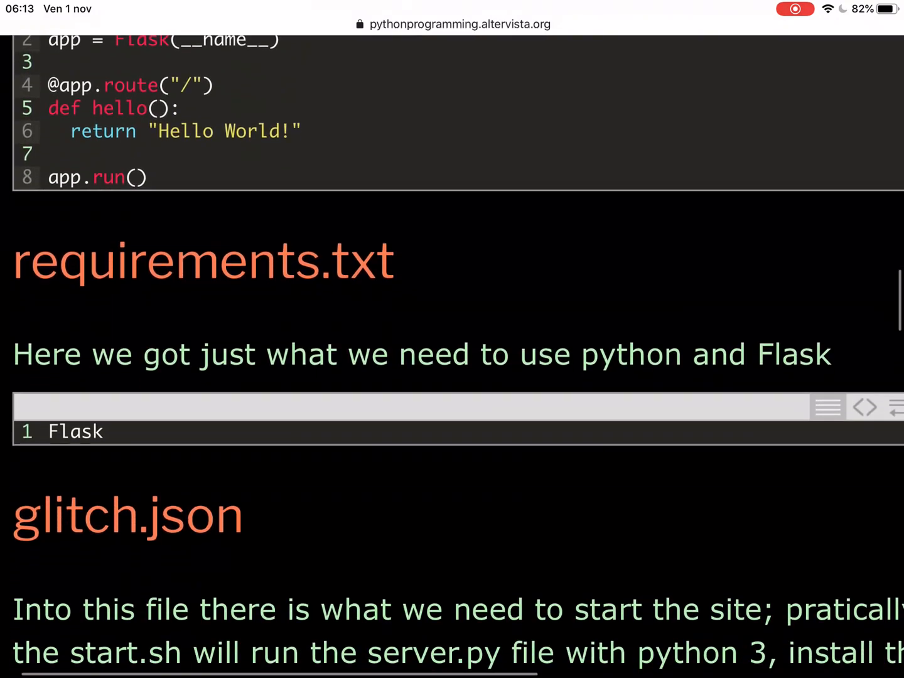
scroll(down, 3)
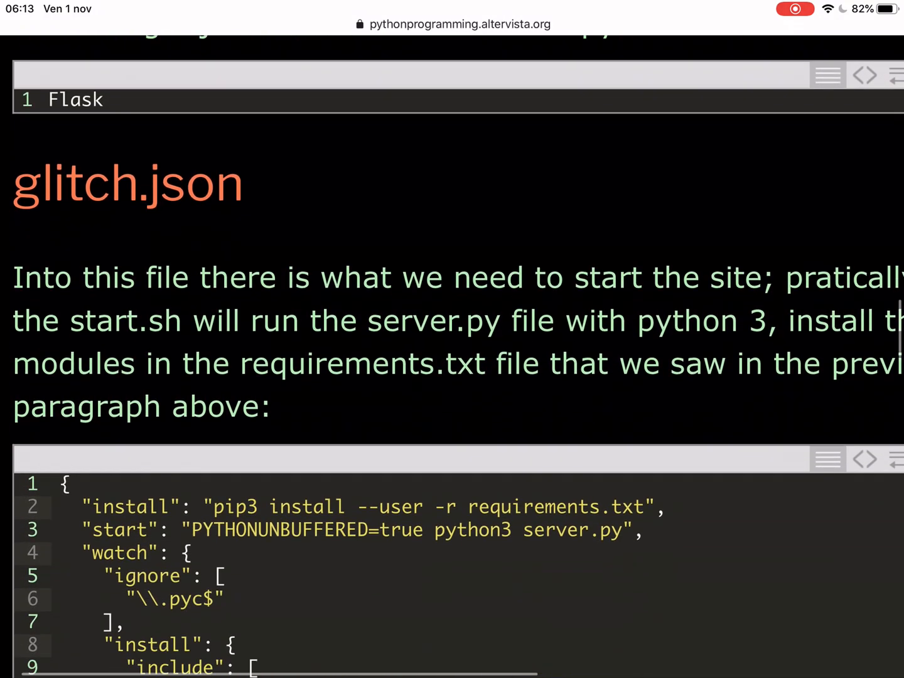
scroll(down, 3)
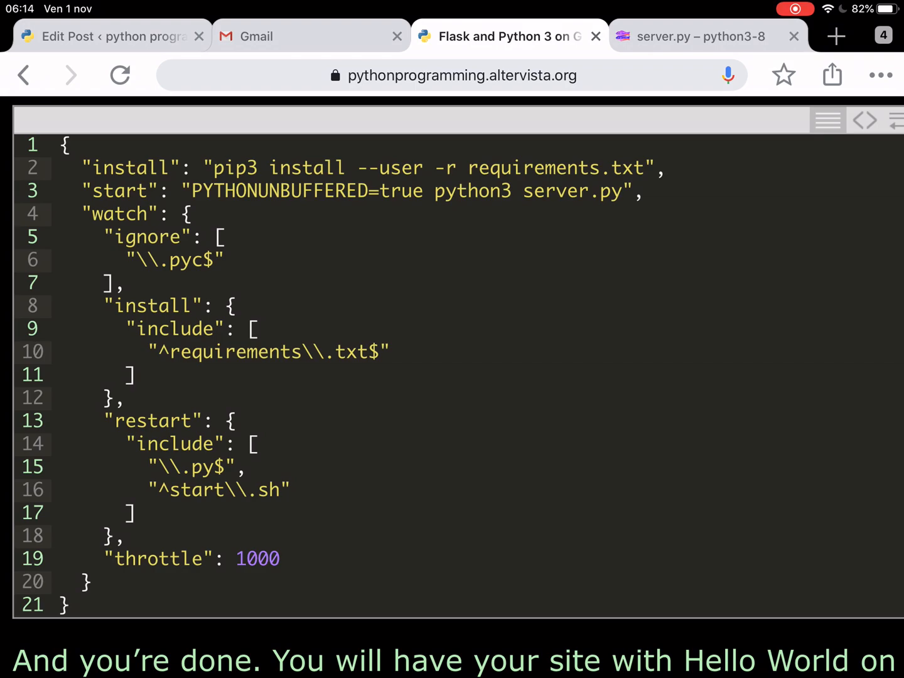
scroll(down, 3)
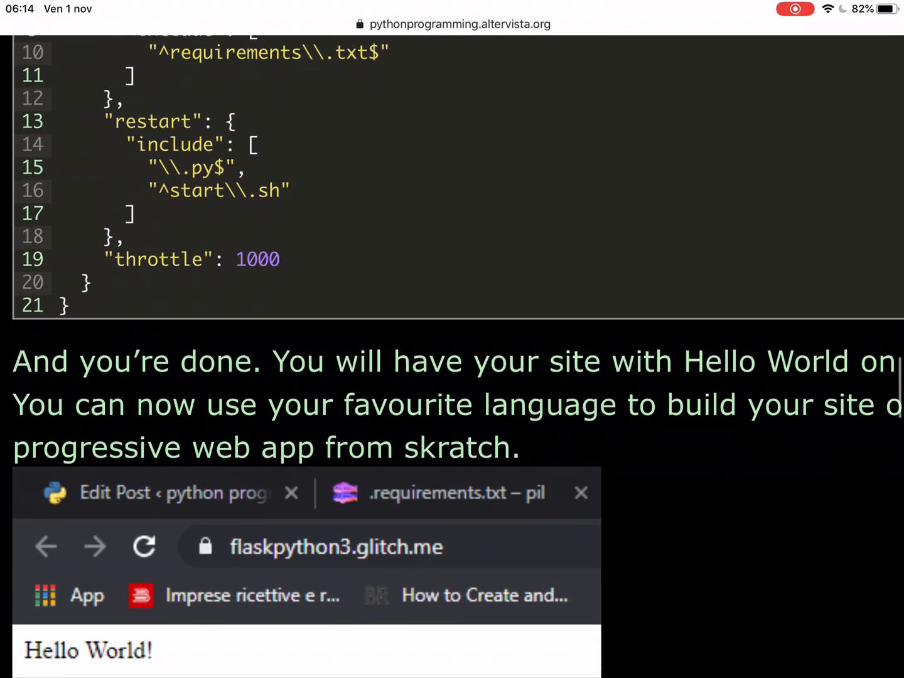
scroll(up, 3)
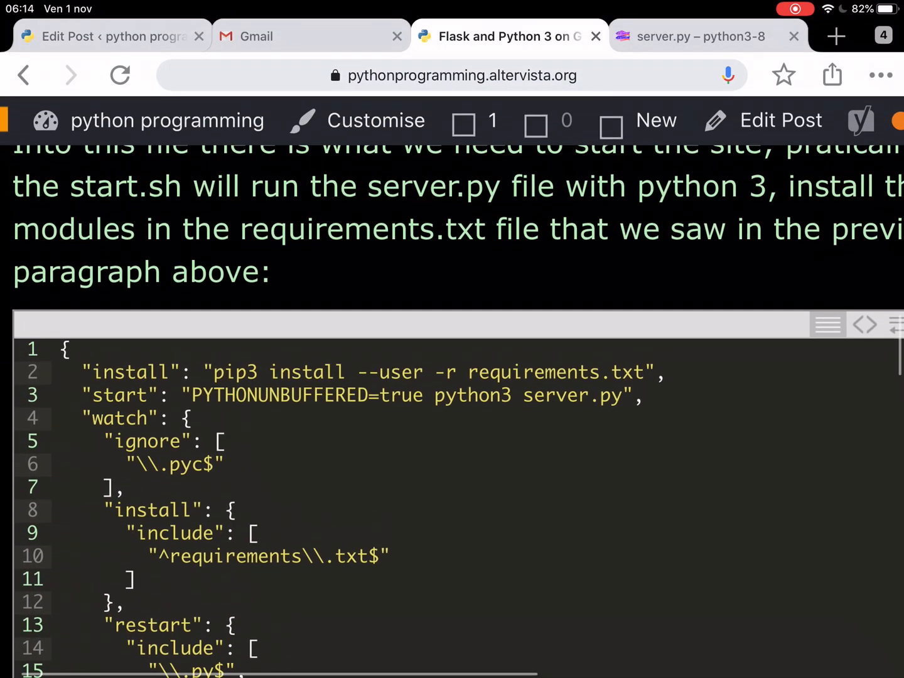
scroll(up, 3)
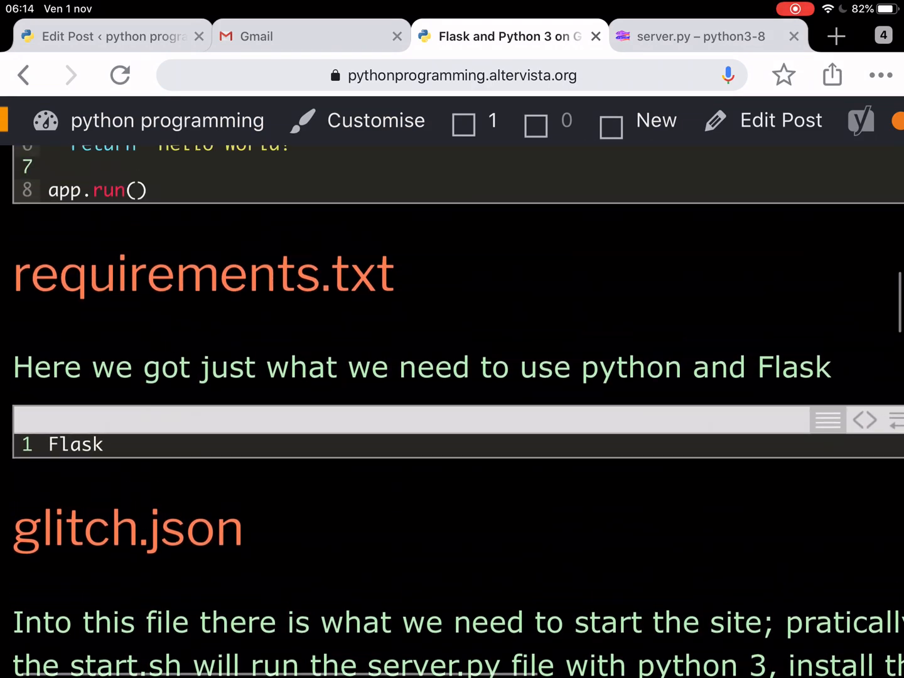
scroll(up, 3)
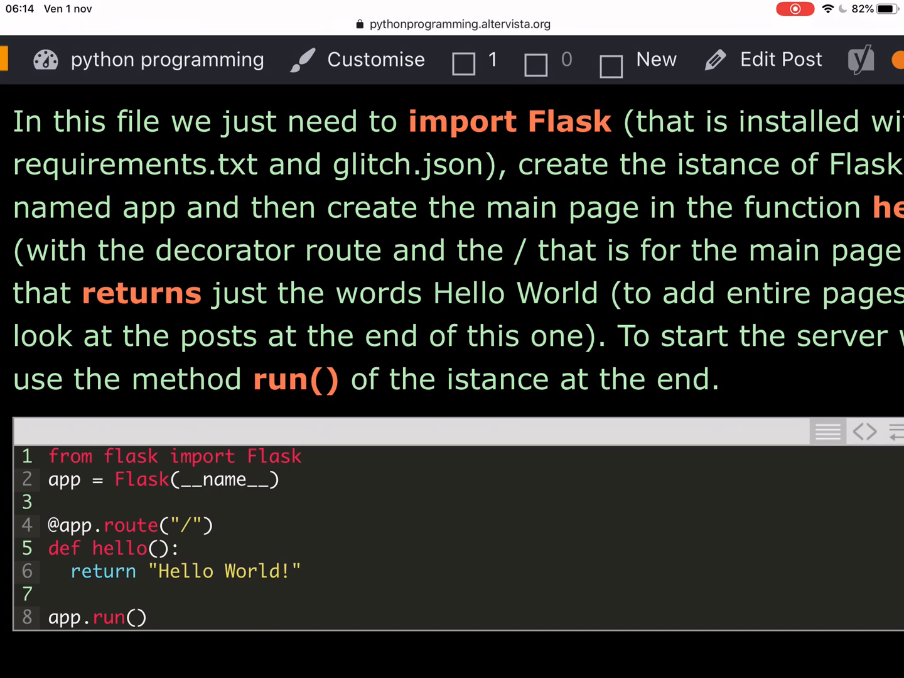
scroll(down, 3)
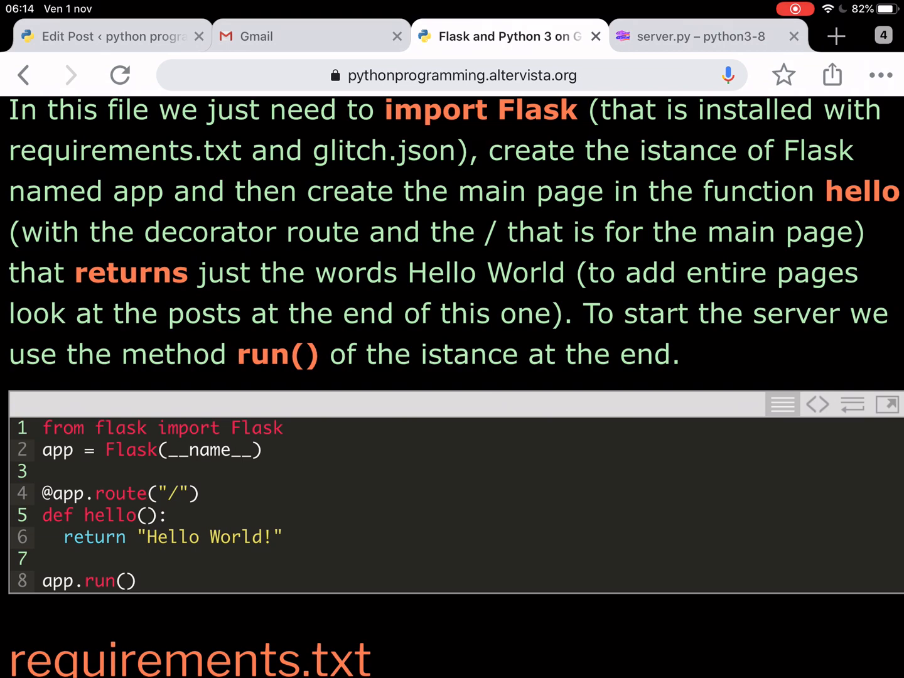
scroll(down, 3)
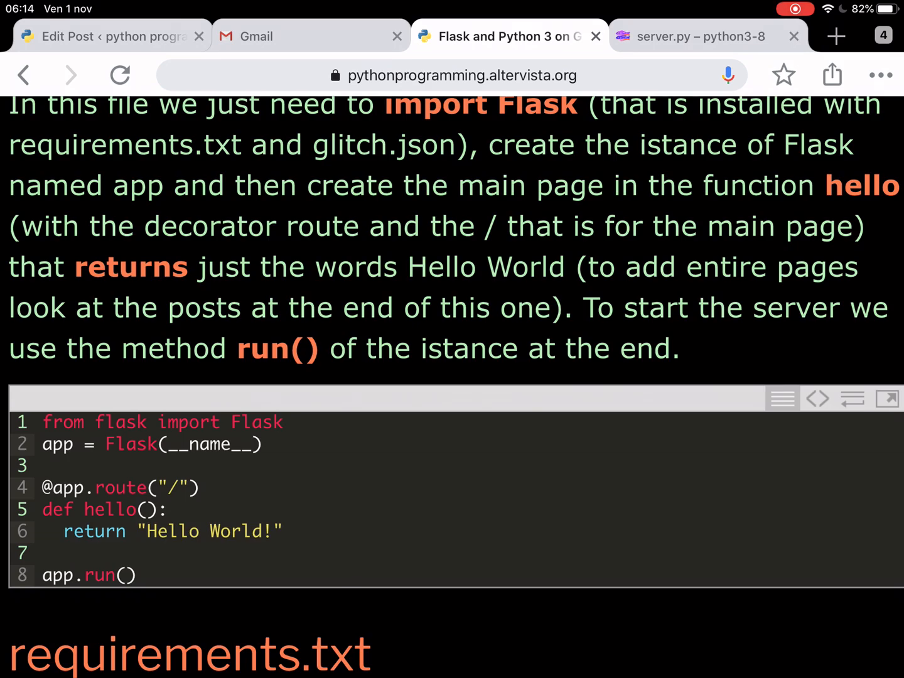
scroll(down, 3)
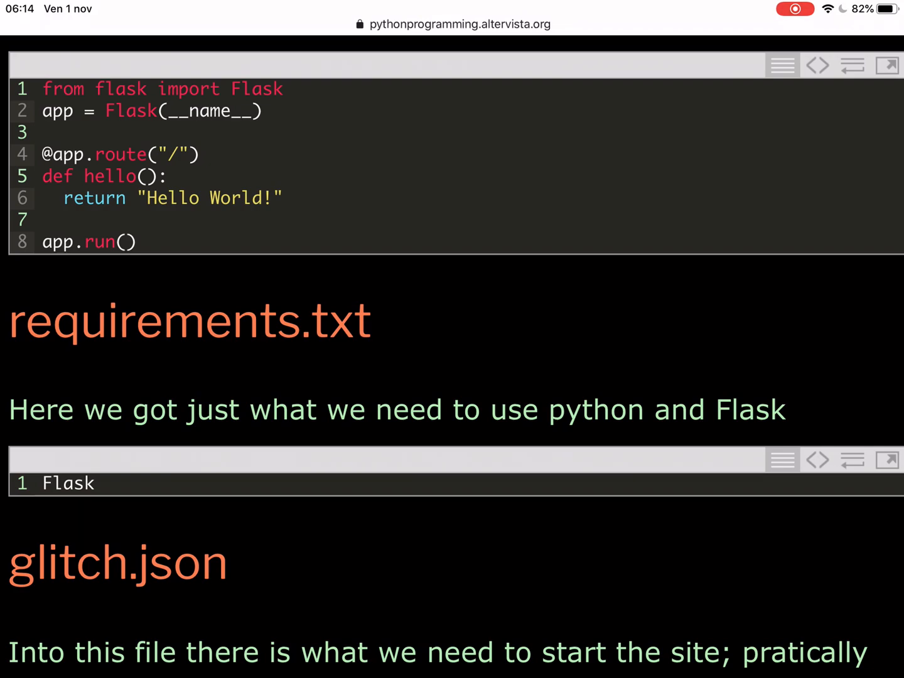
scroll(down, 3)
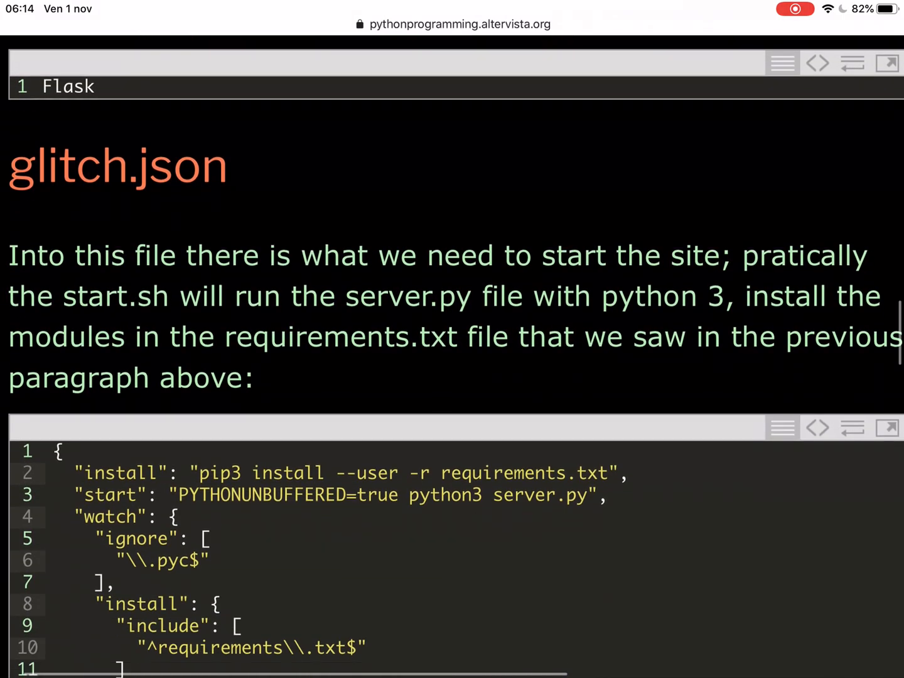
scroll(down, 3)
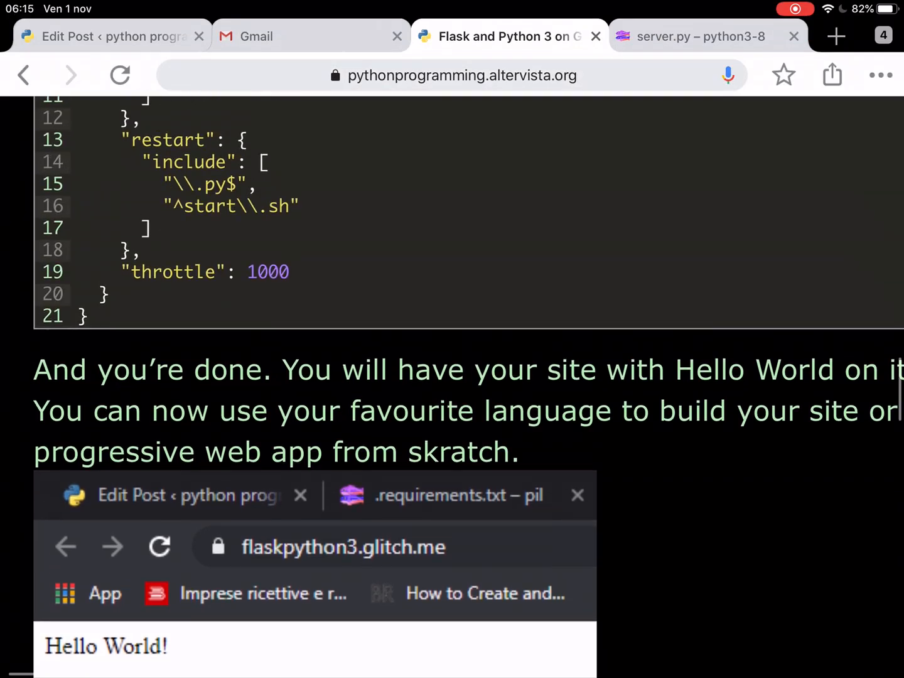
scroll(up, 3)
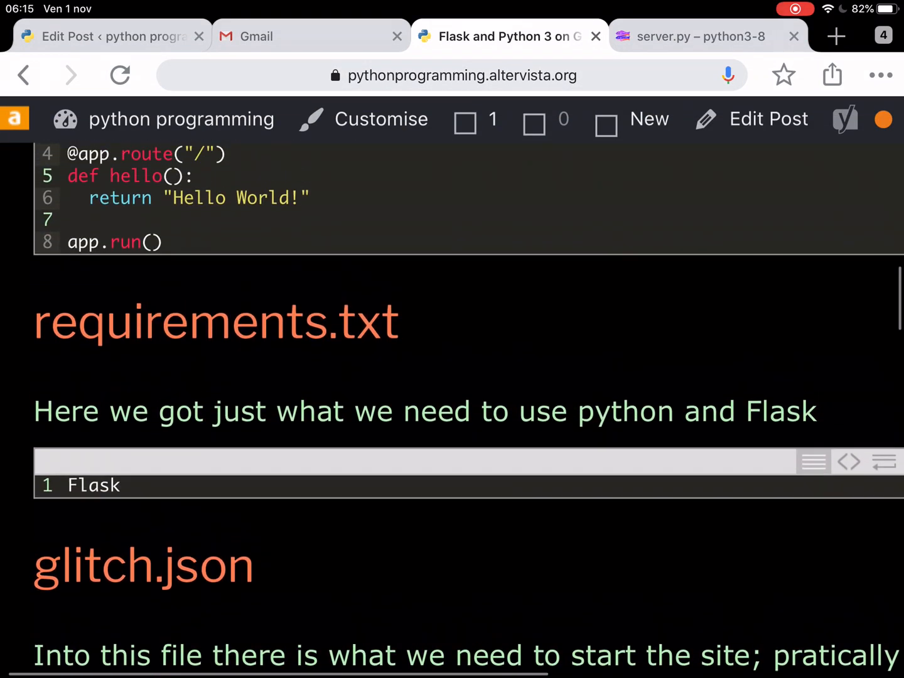
scroll(up, 3)
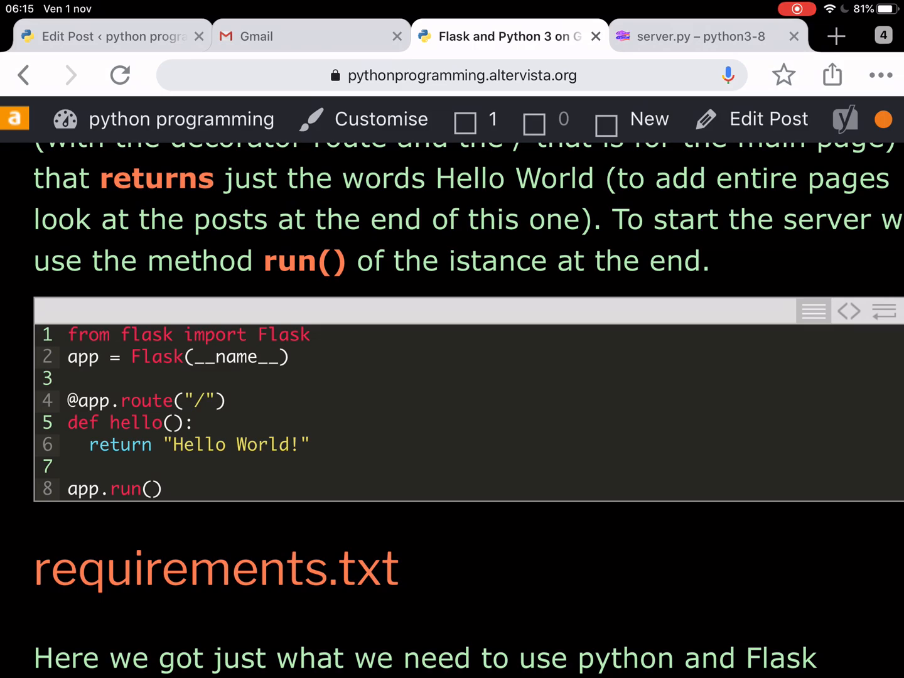
scroll(up, 3)
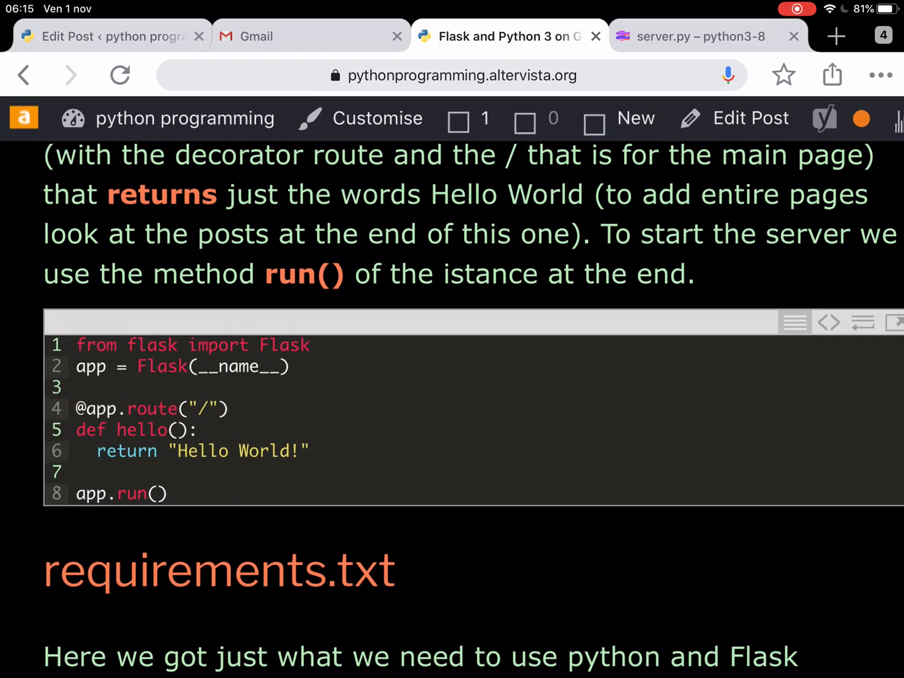
scroll(up, 3)
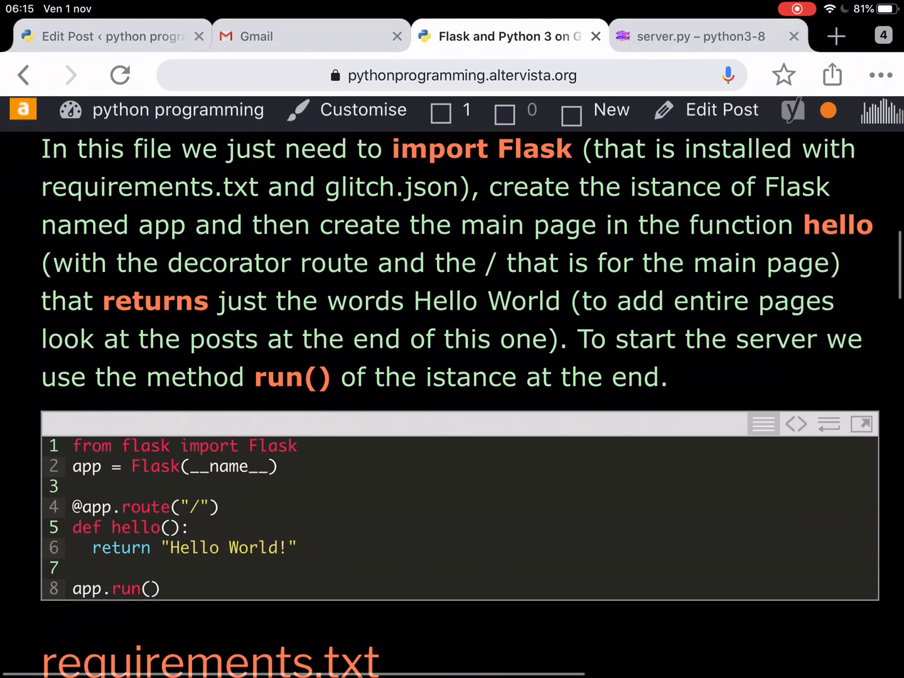
scroll(down, 3)
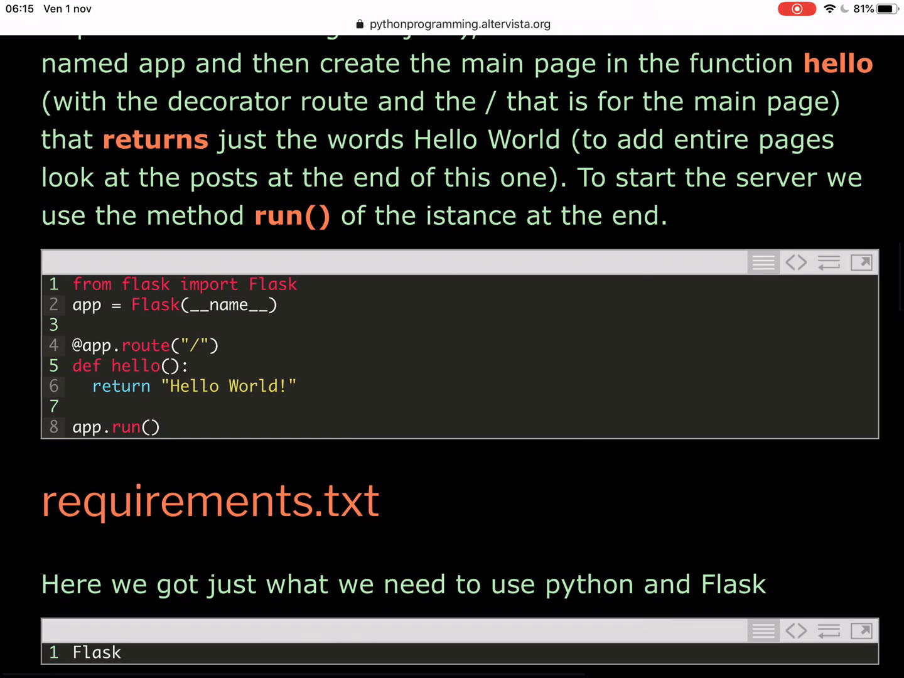
scroll(down, 3)
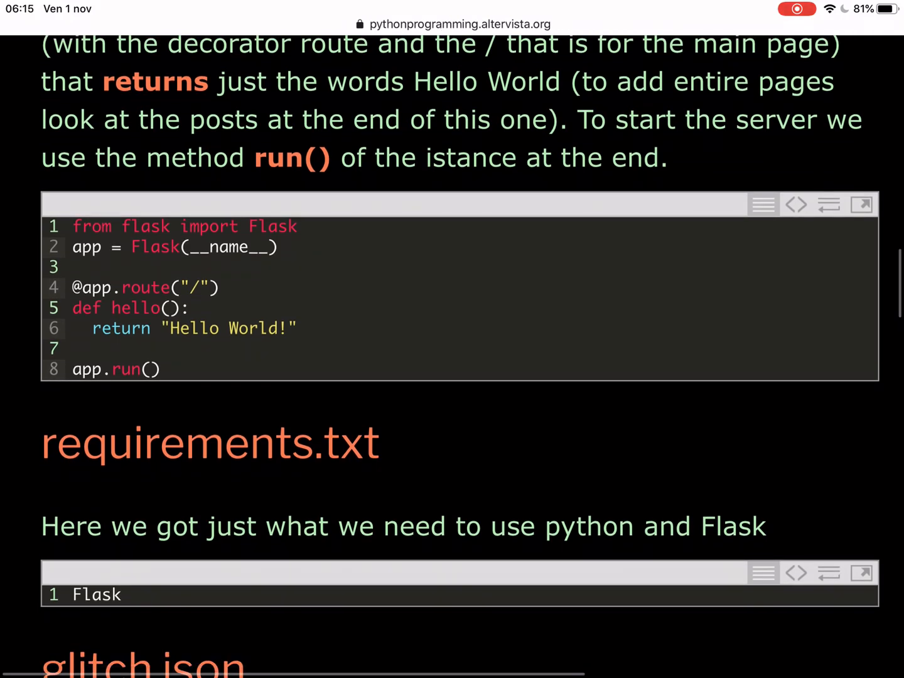
scroll(down, 3)
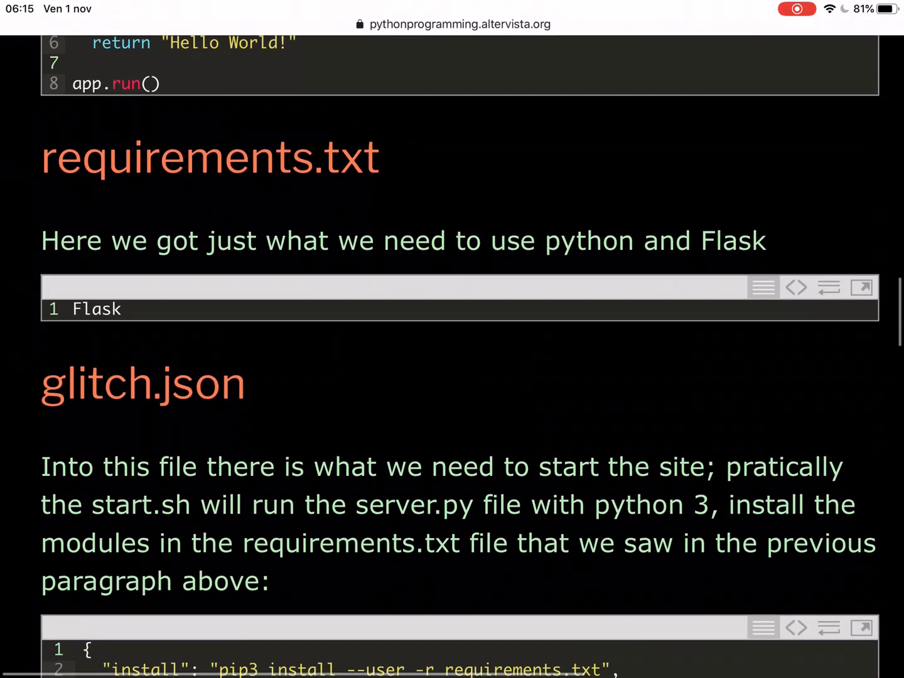
scroll(down, 3)
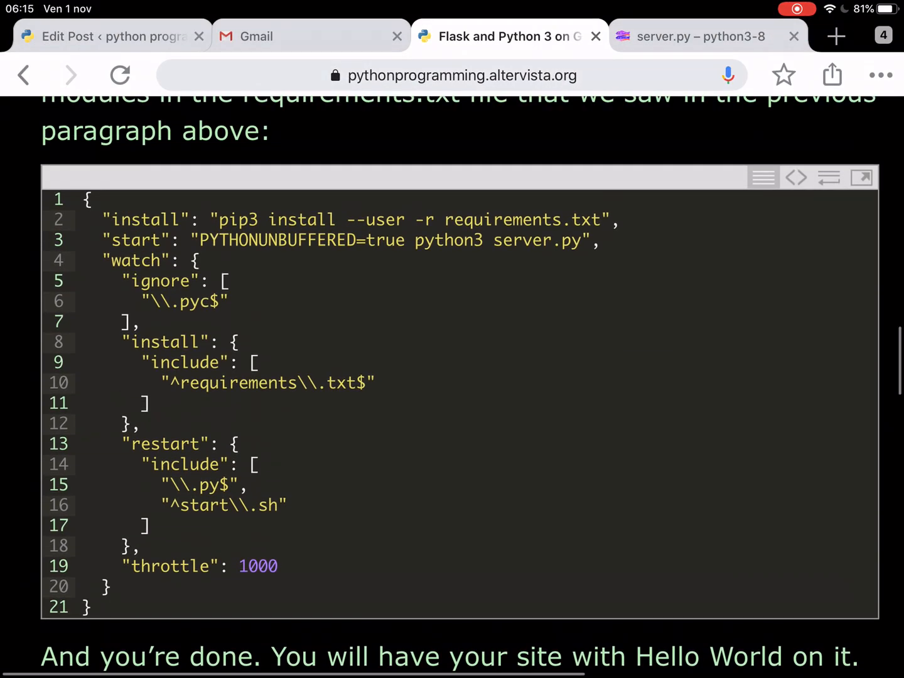
scroll(up, 3)
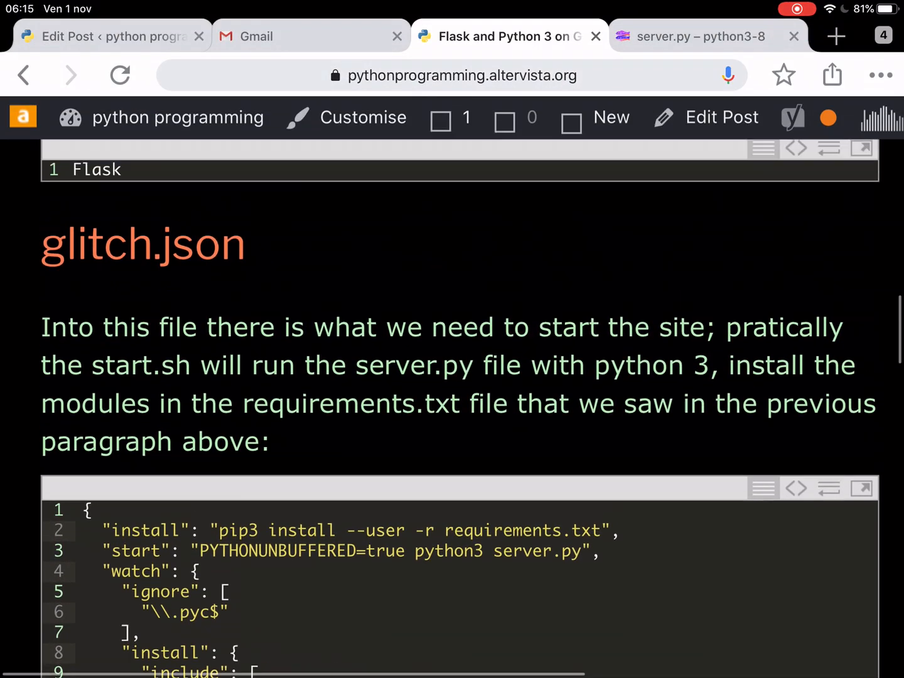
scroll(up, 3)
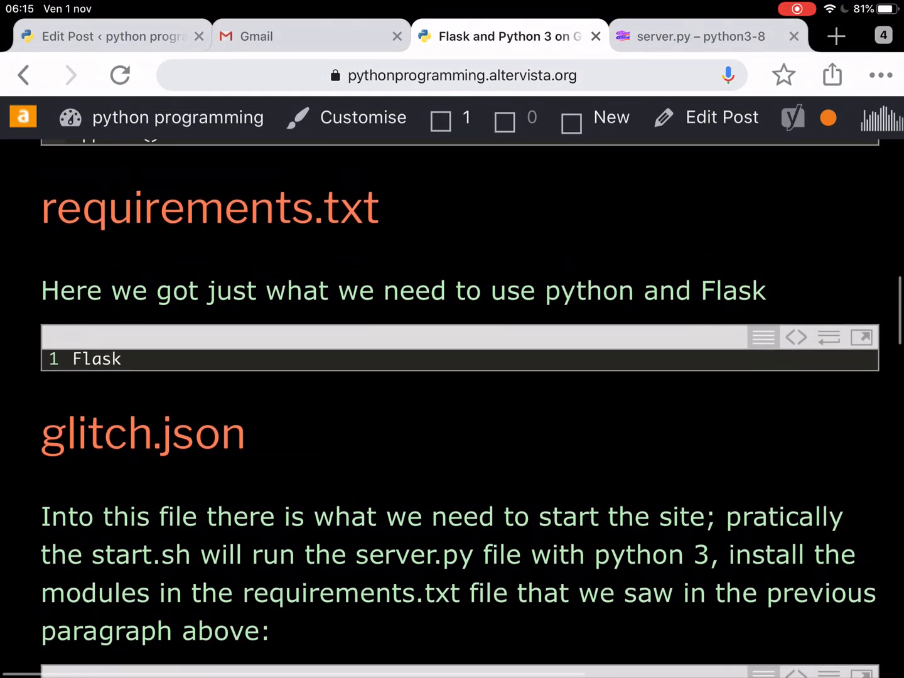
scroll(up, 3)
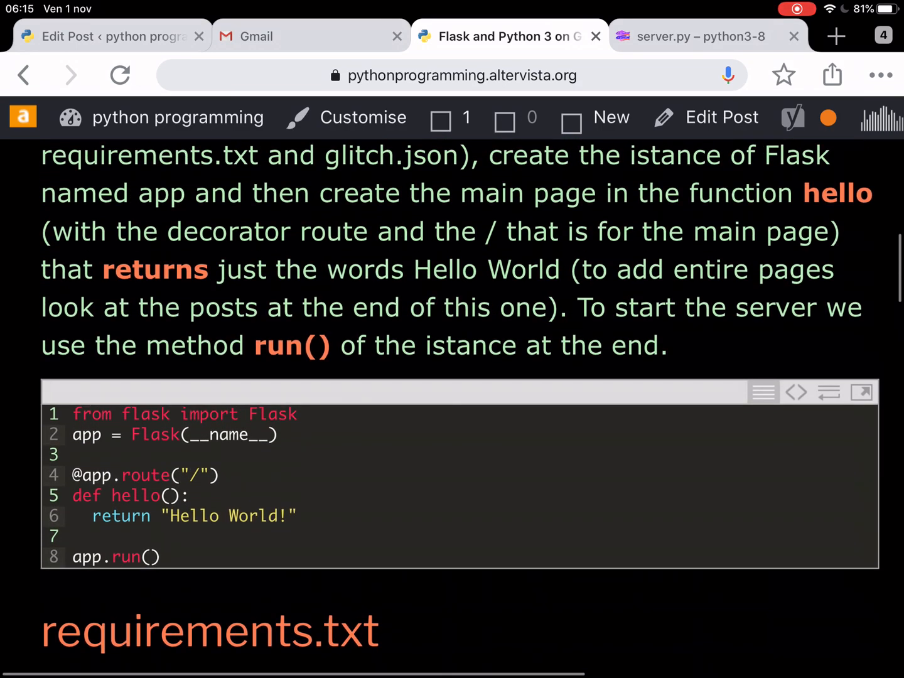
scroll(up, 3)
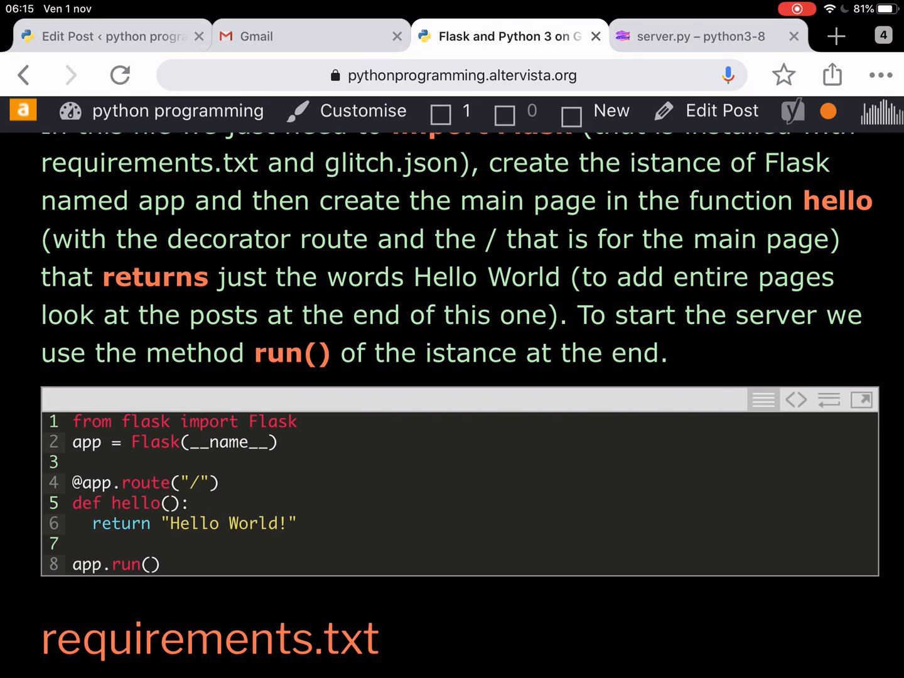
scroll(down, 3)
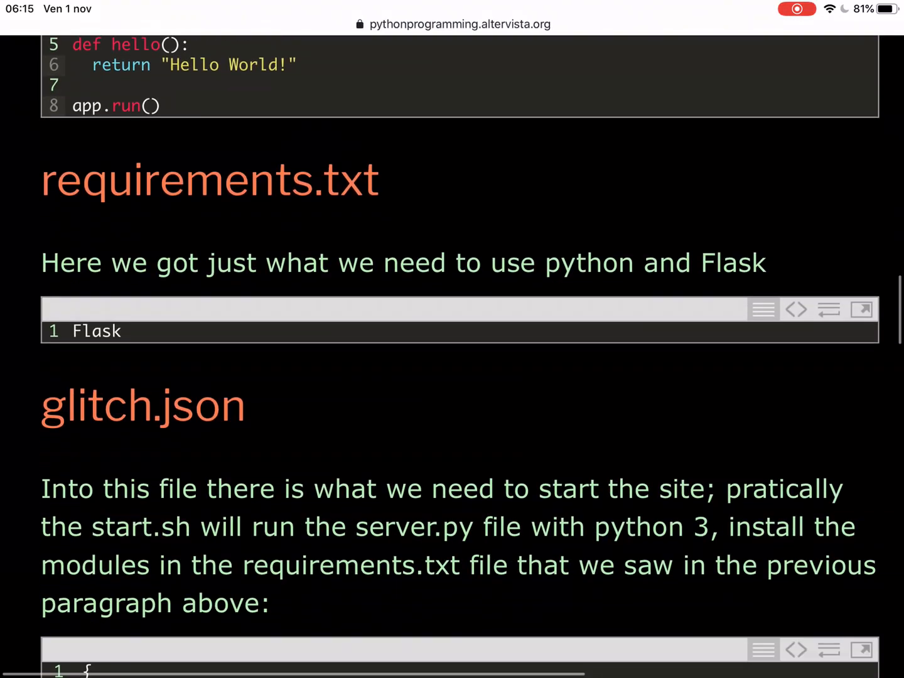
scroll(down, 3)
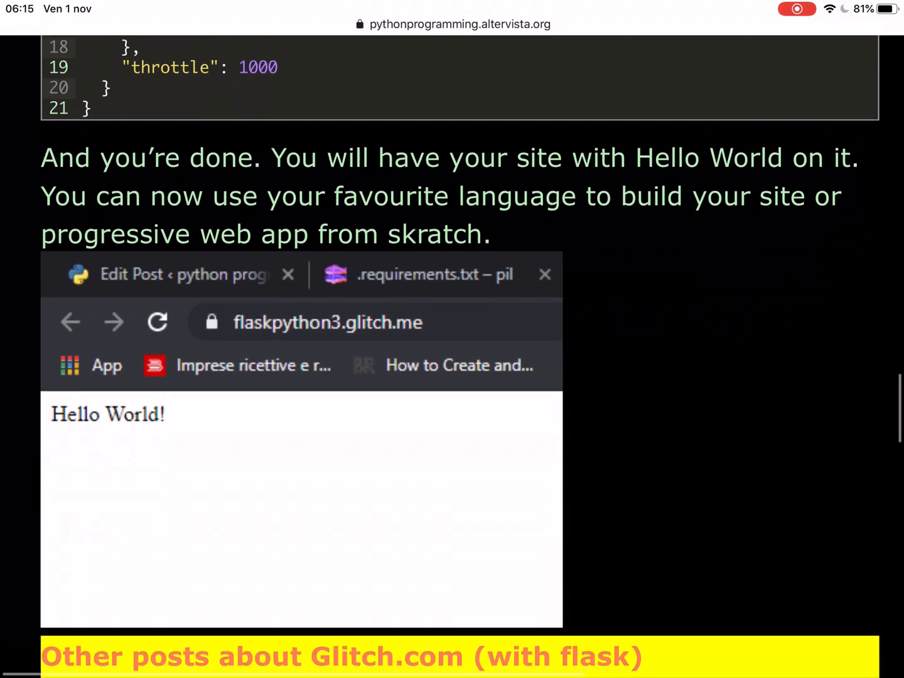
scroll(up, 3)
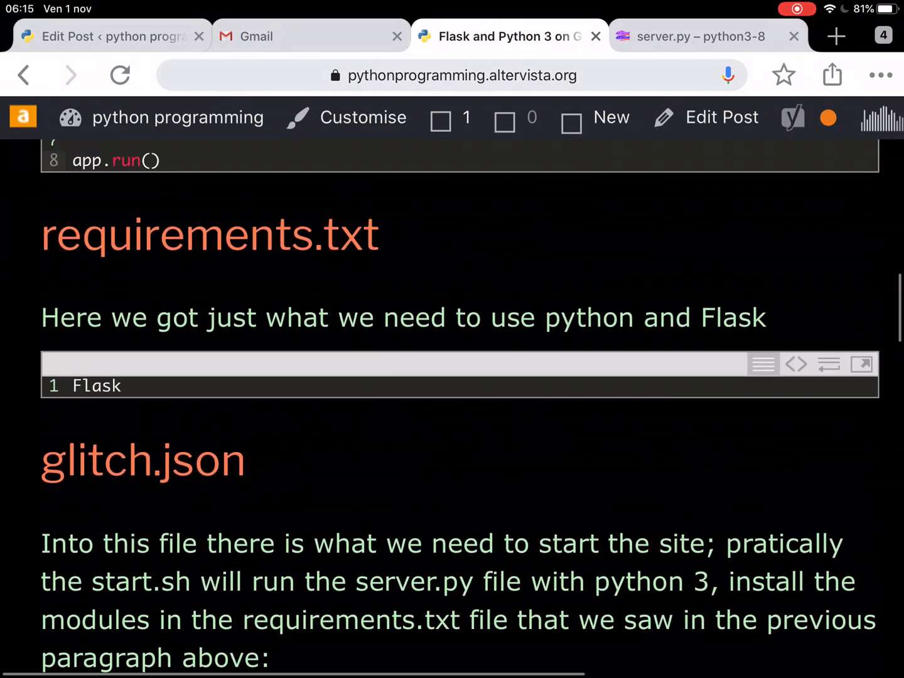
scroll(up, 3)
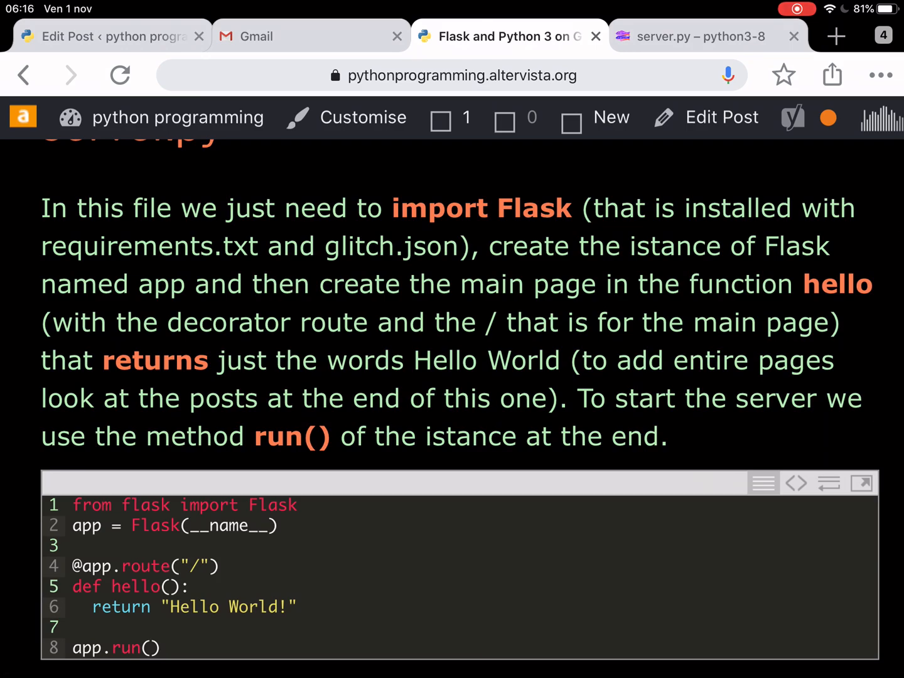
scroll(up, 3)
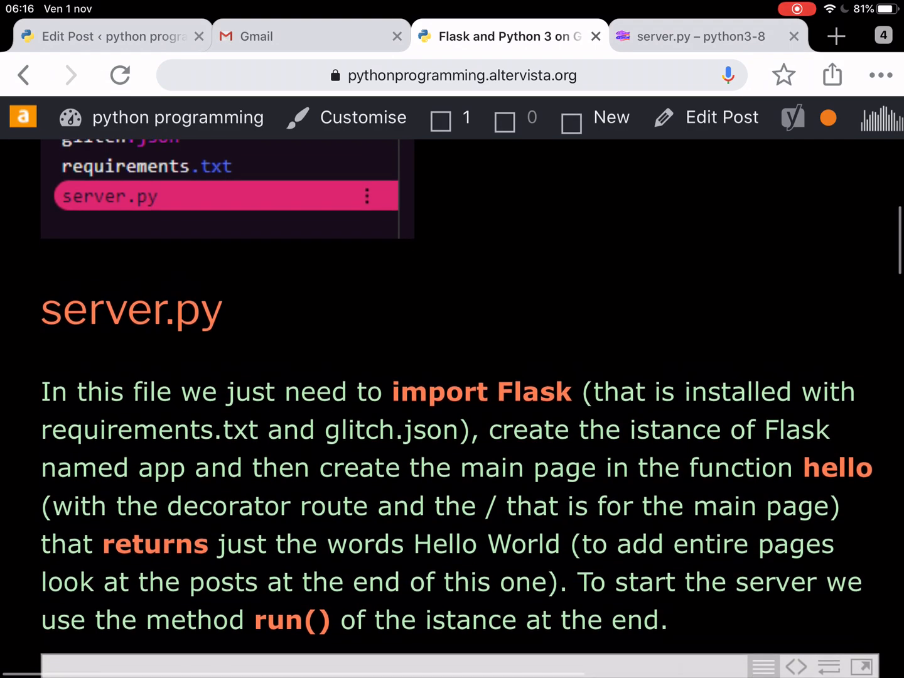
scroll(down, 3)
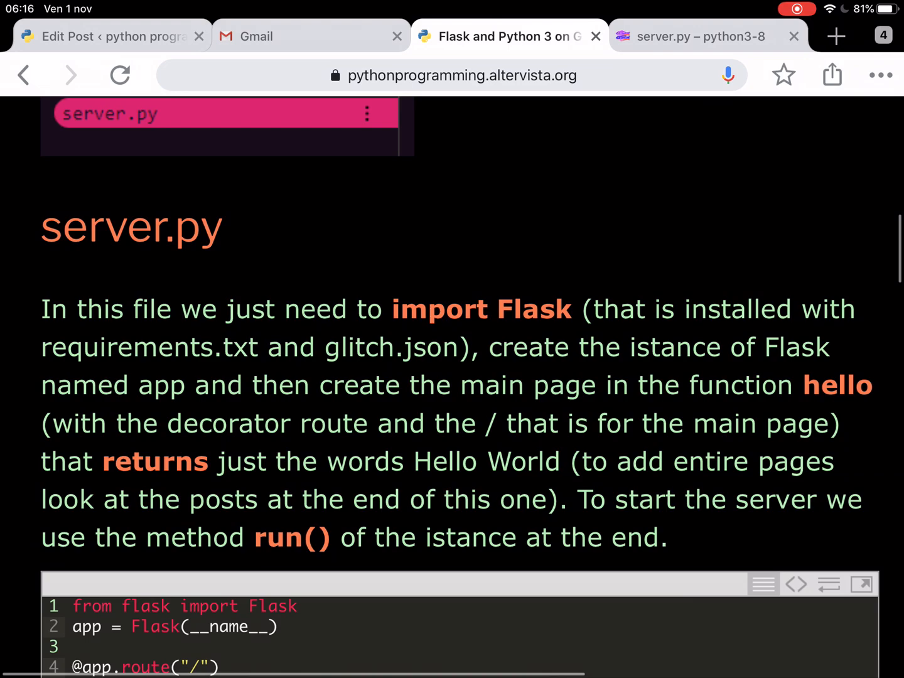
scroll(down, 3)
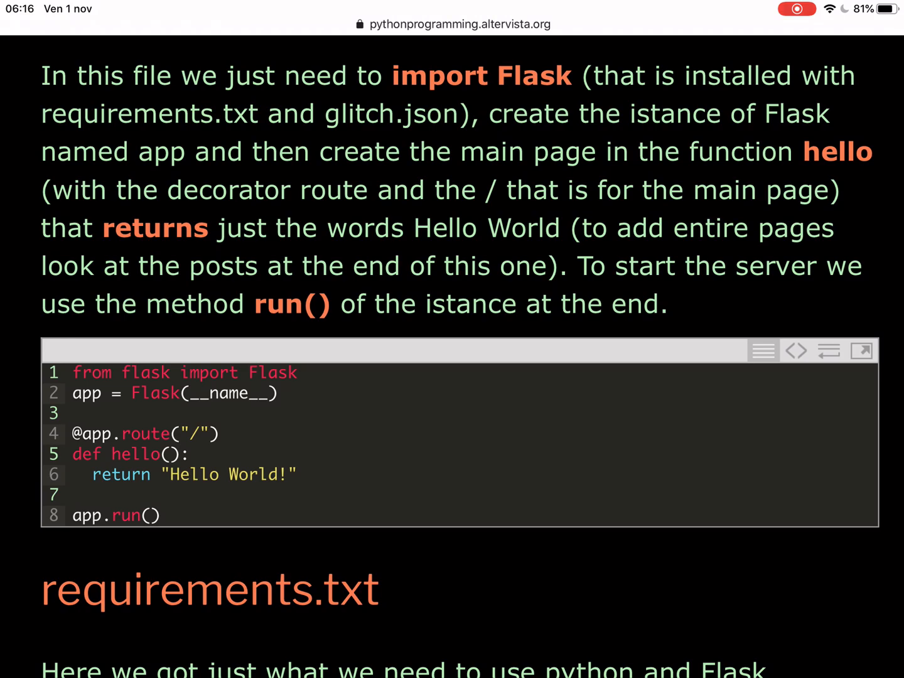
scroll(down, 3)
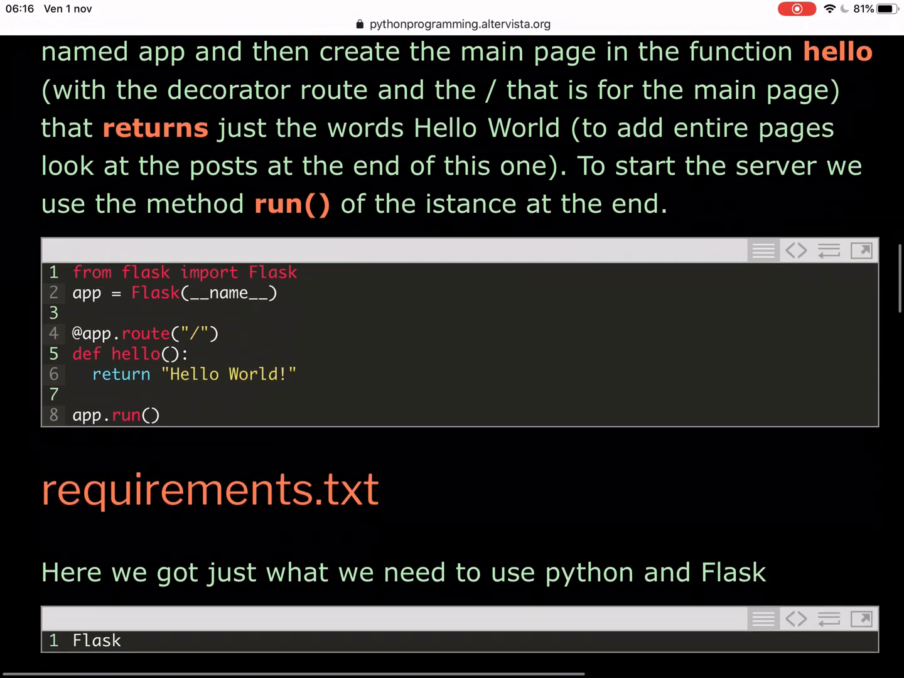
scroll(down, 3)
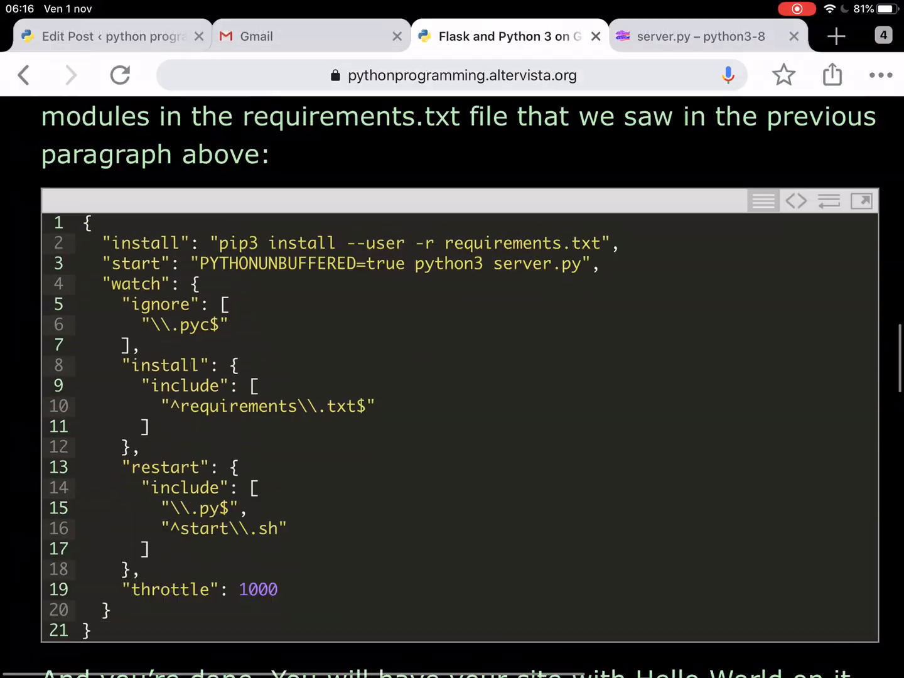
scroll(up, 3)
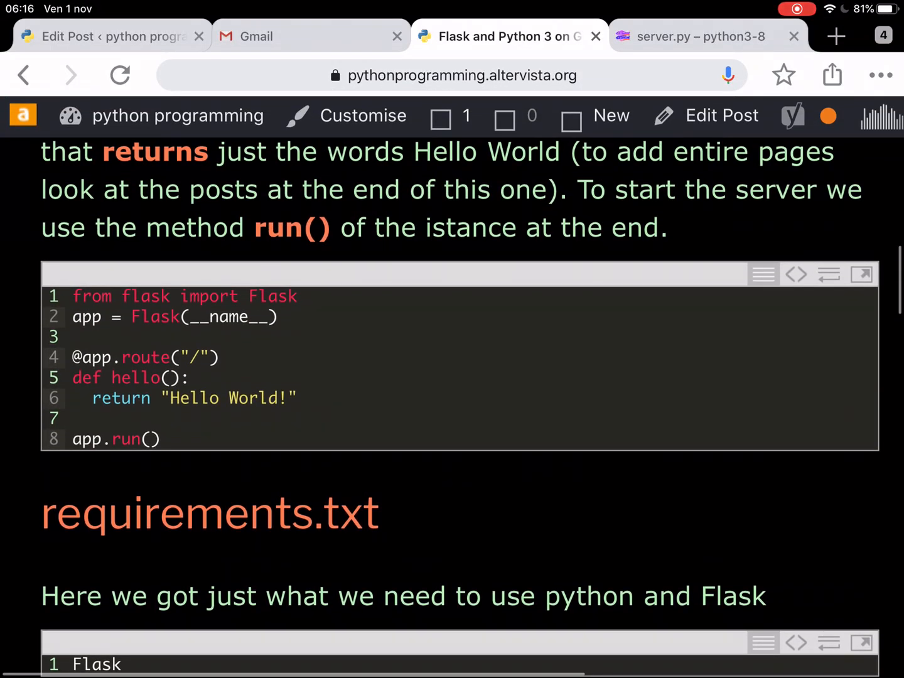